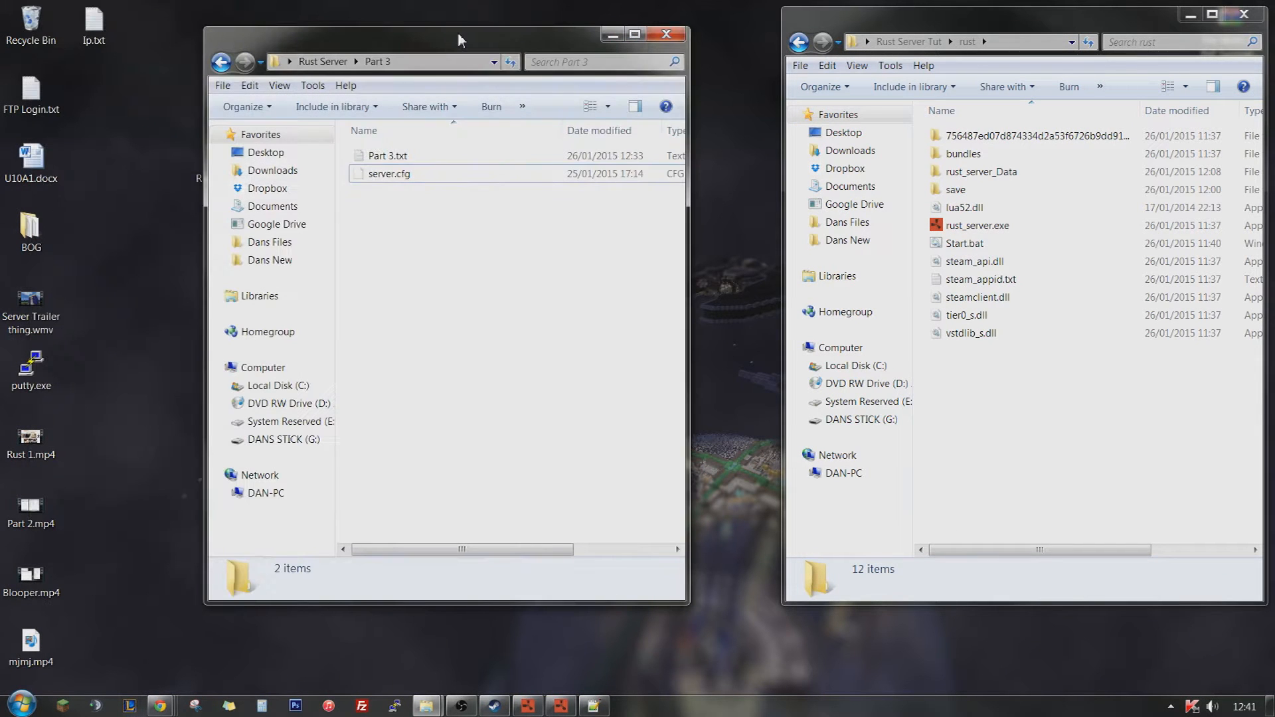
- Move the Part 3 window beside the rust server folder and select server.cfg and Start.bat
drag(461, 39, 399, 12)
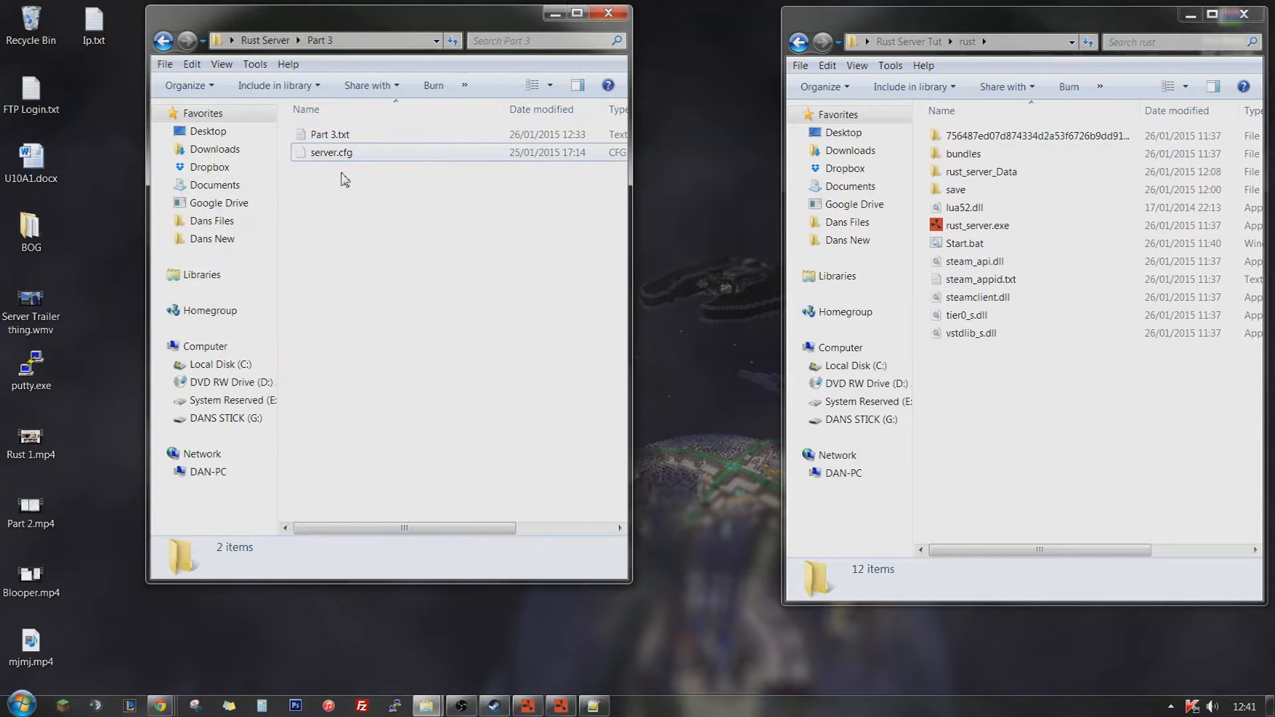
click(328, 152)
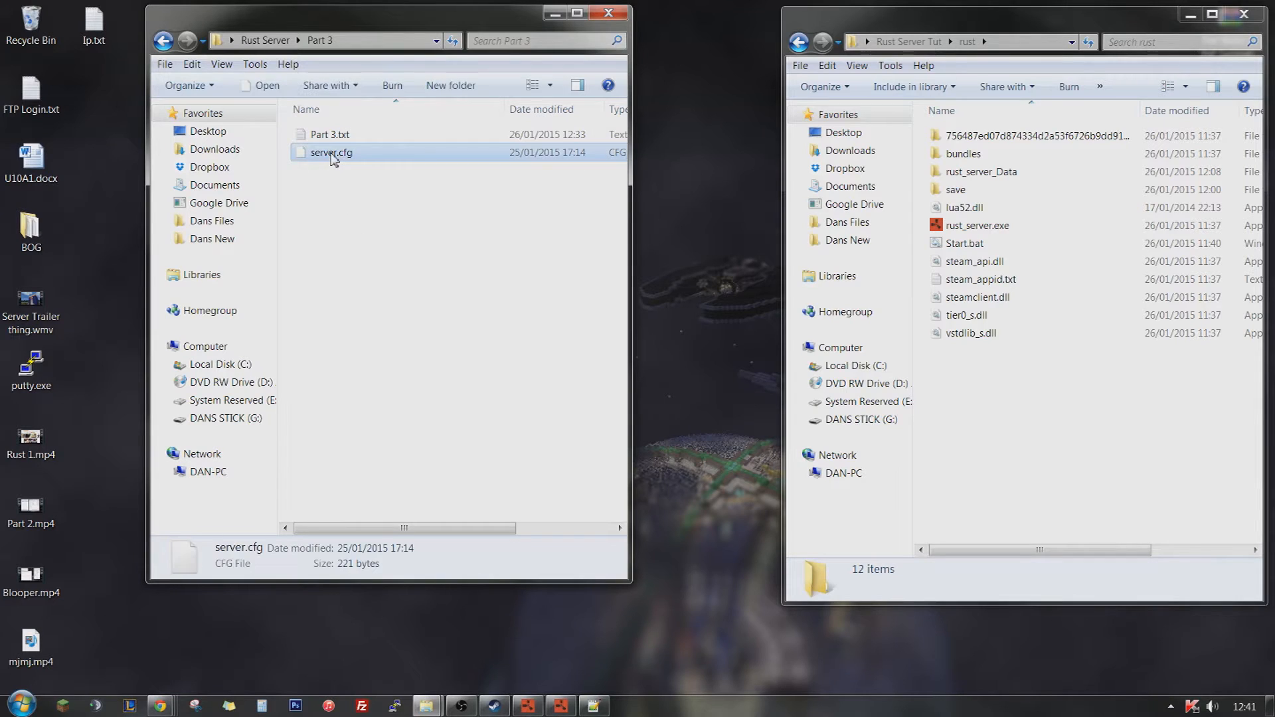
mouse_move(357, 161)
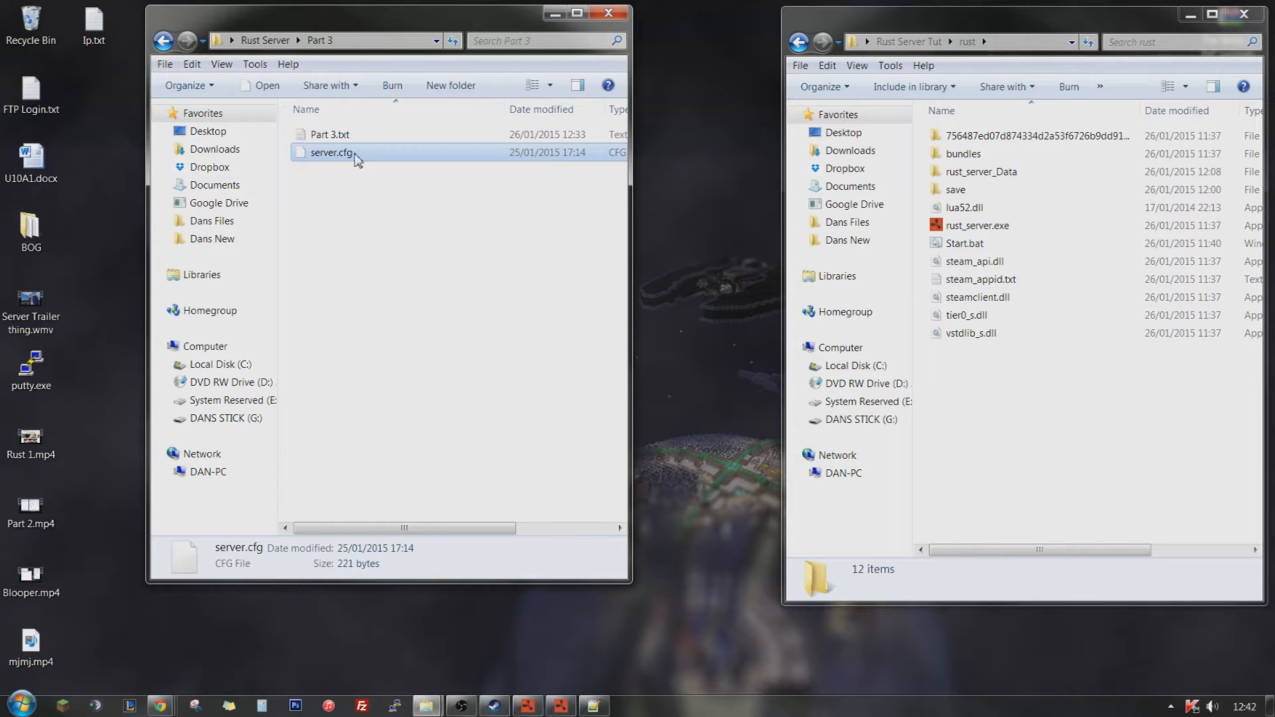
mouse_move(355, 159)
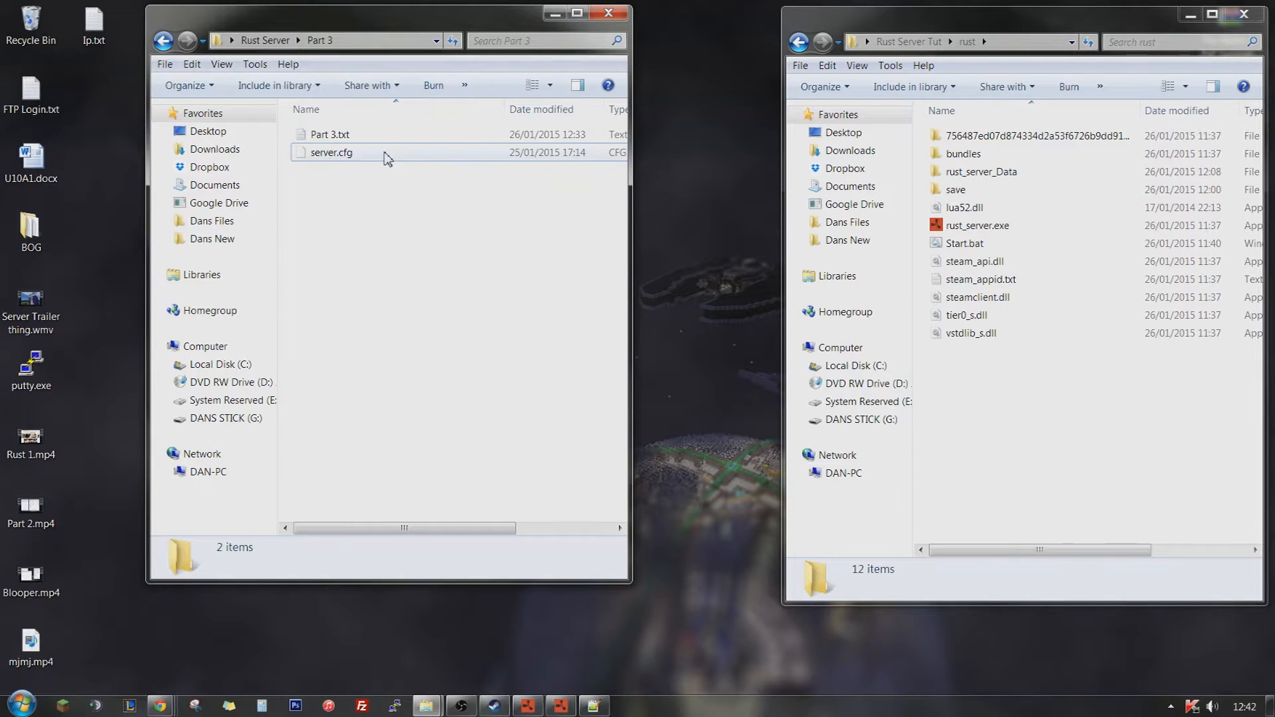
click(964, 243)
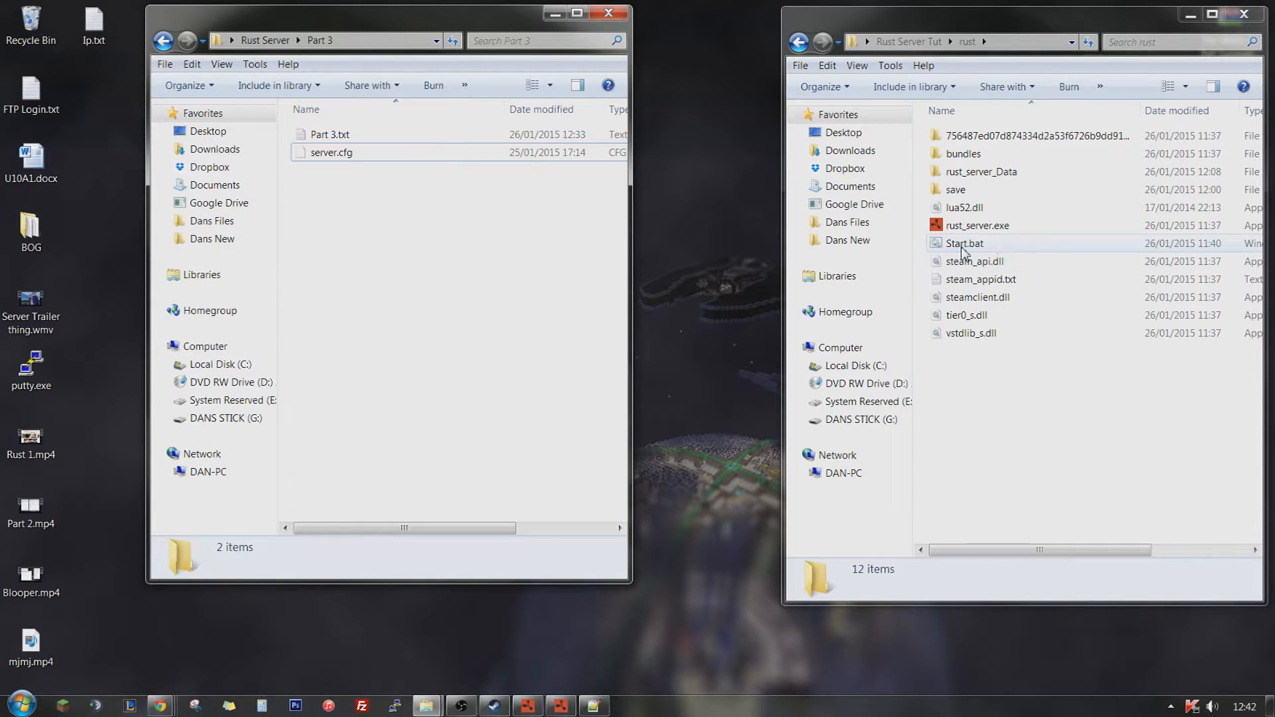
click(964, 243)
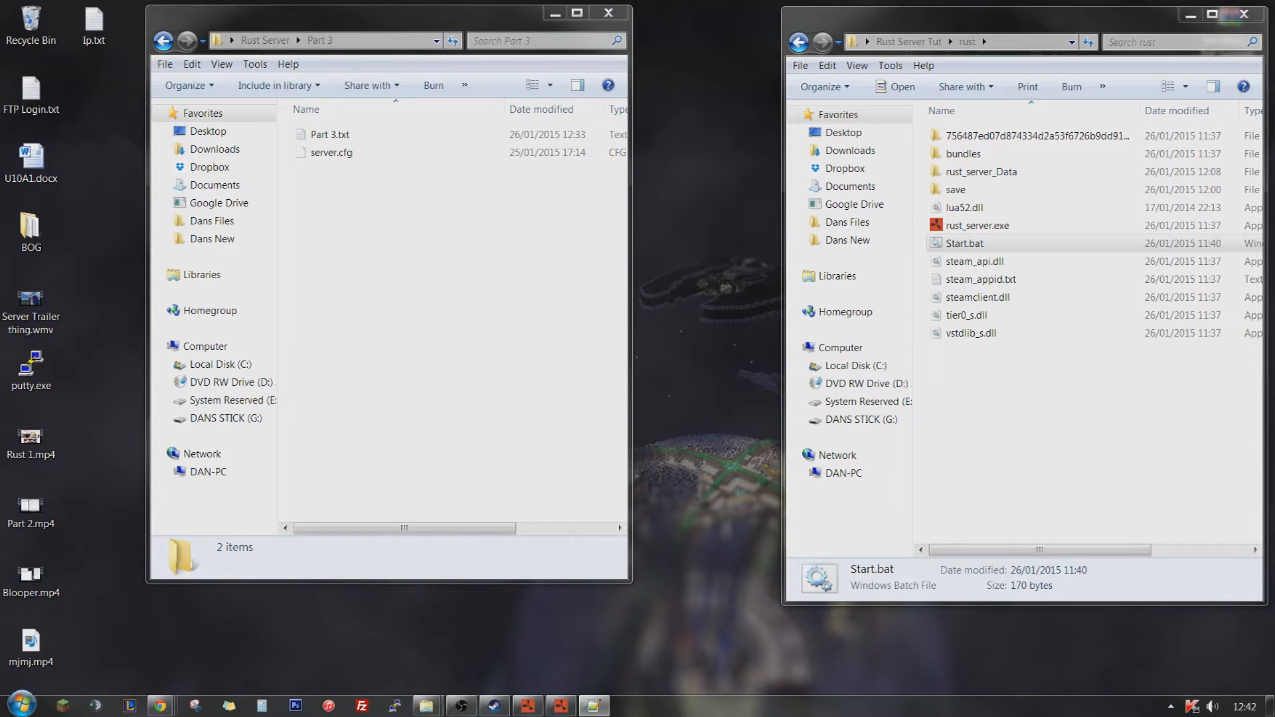
- Open Start.bat in Notepad++, inspect its save/server.cfg path, and close the editor
double_click(964, 243)
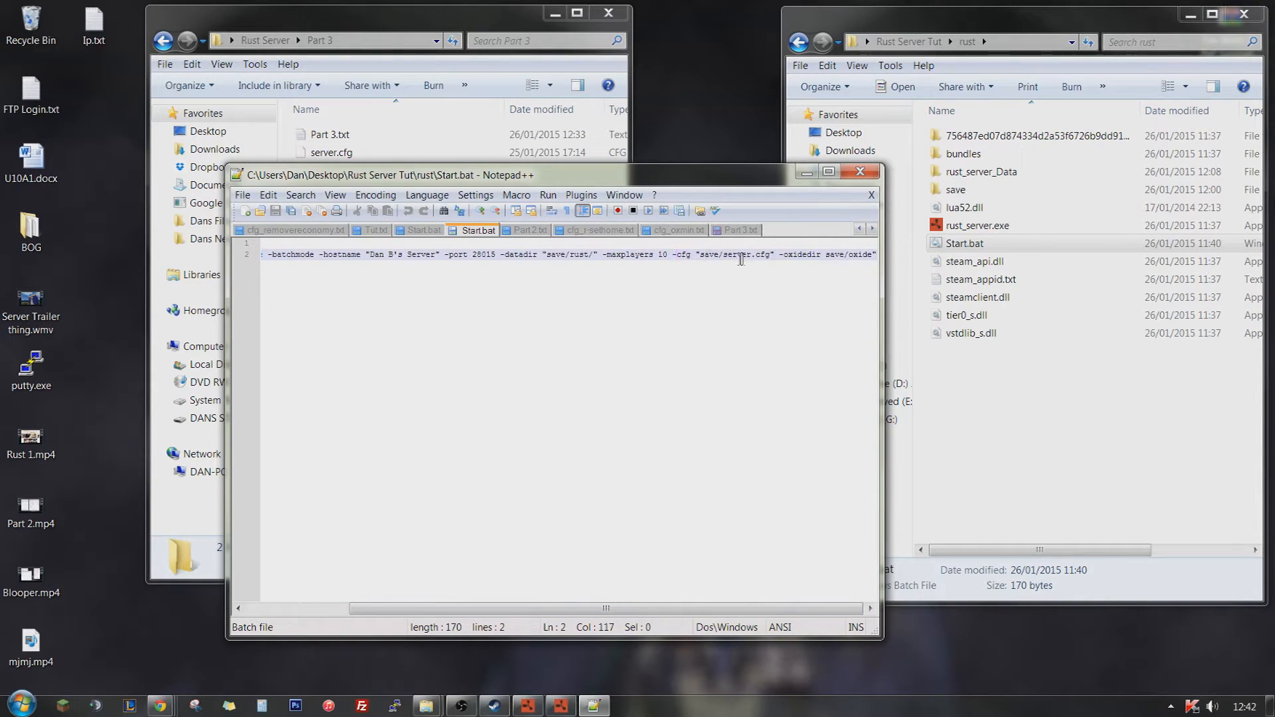
click(702, 257)
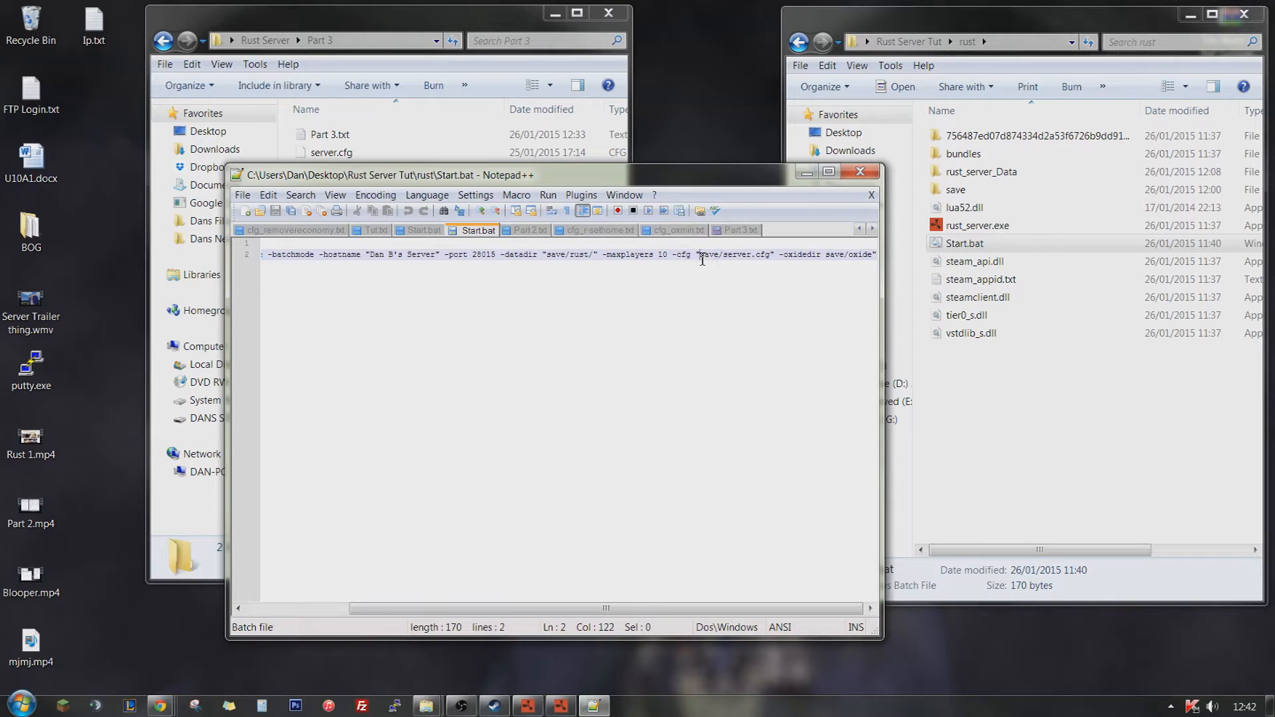
click(717, 254)
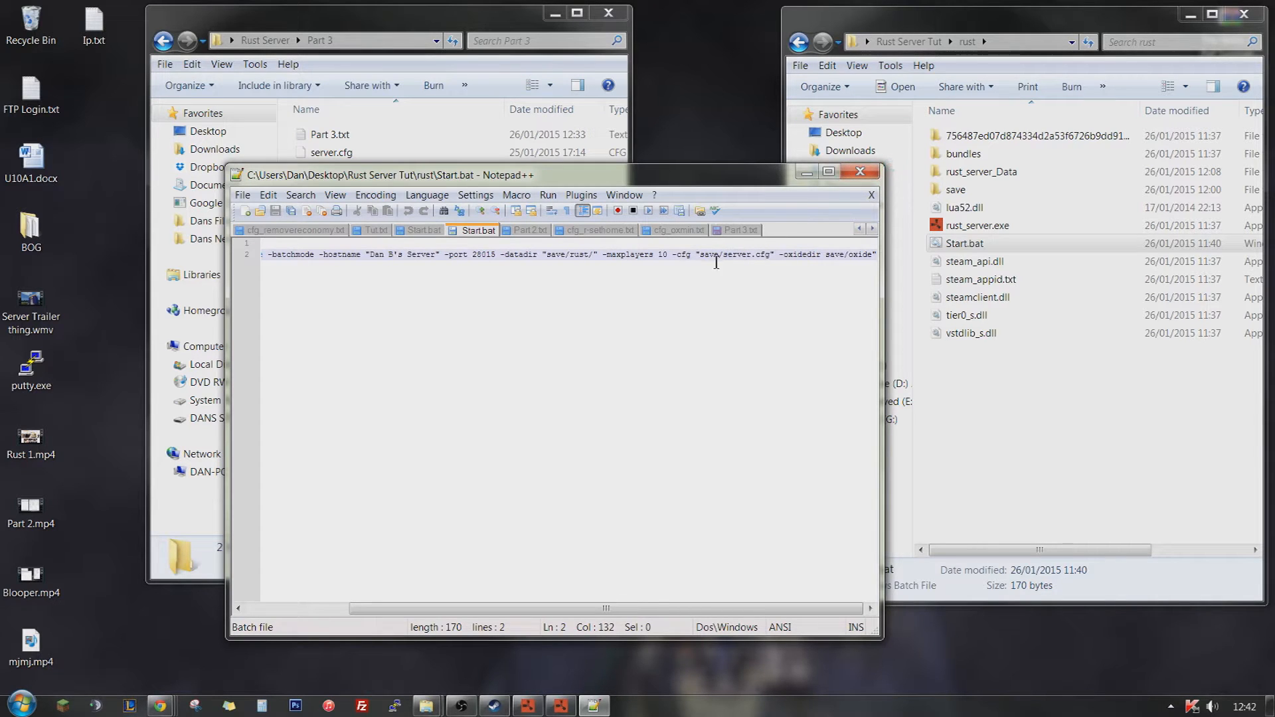
mouse_move(859, 171)
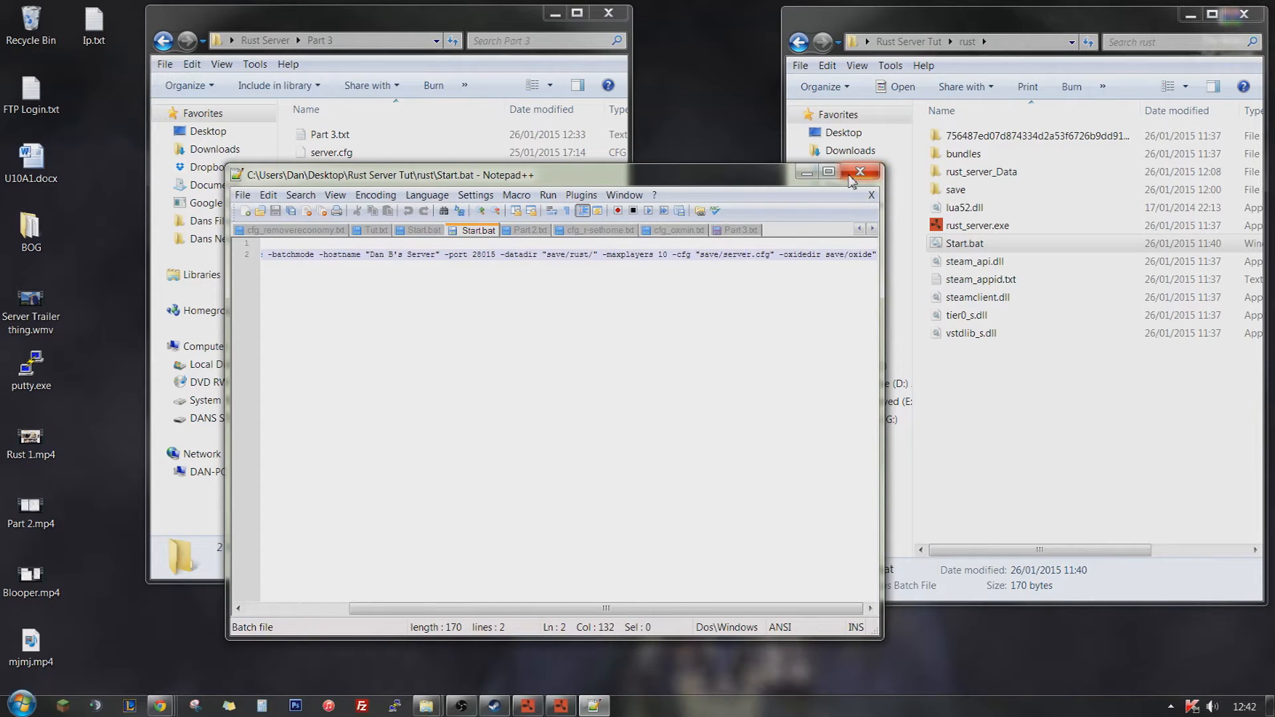
click(860, 172)
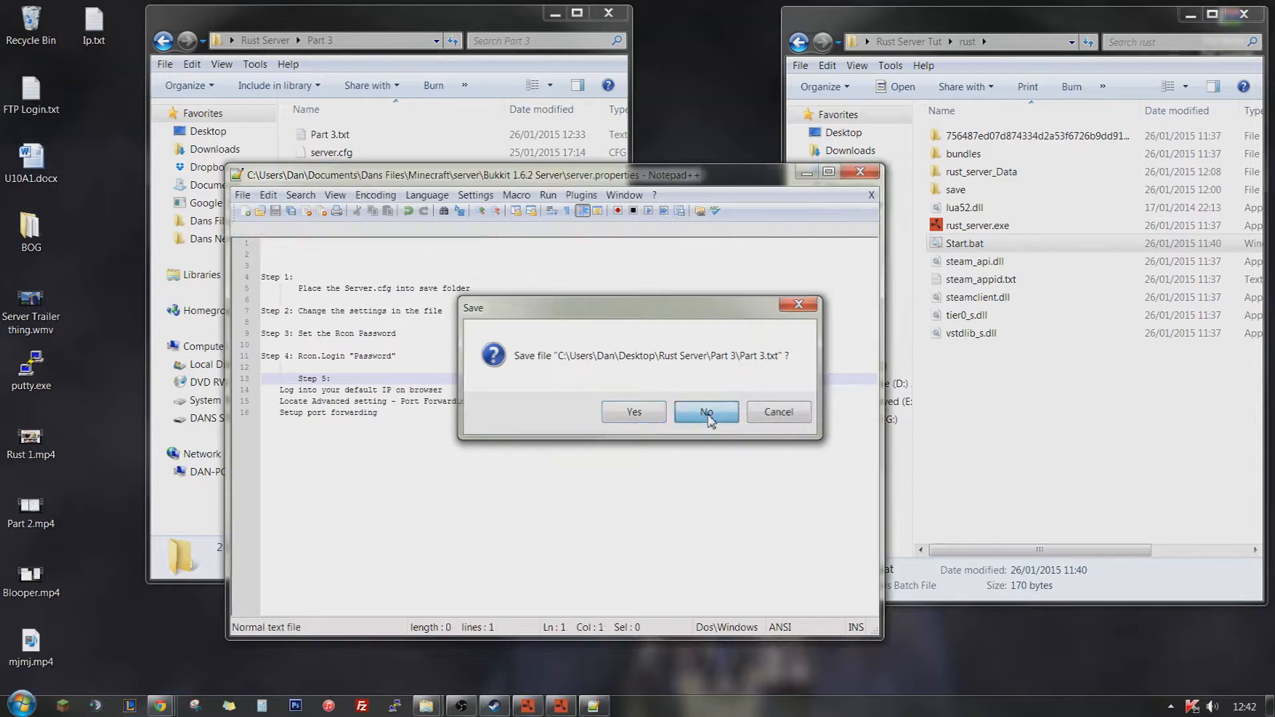
- Discard the Part 3 notes and move server.cfg into the rust server's save folder
click(706, 412)
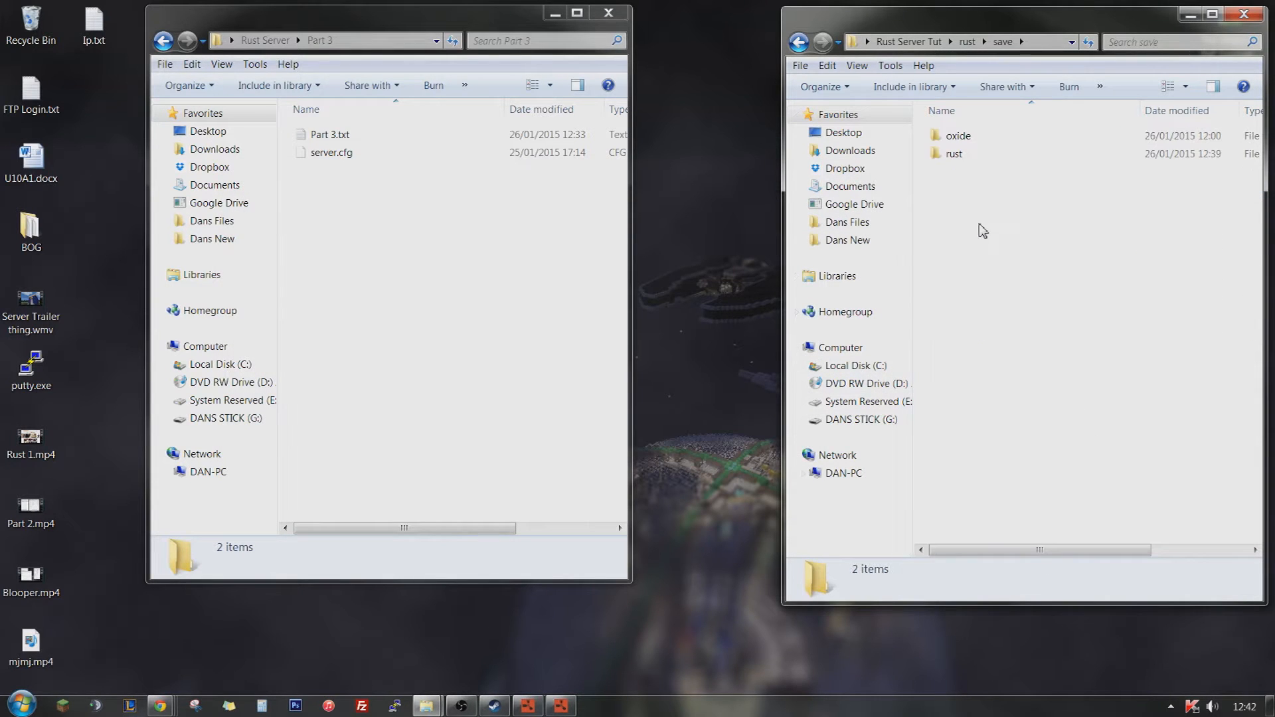
click(332, 152)
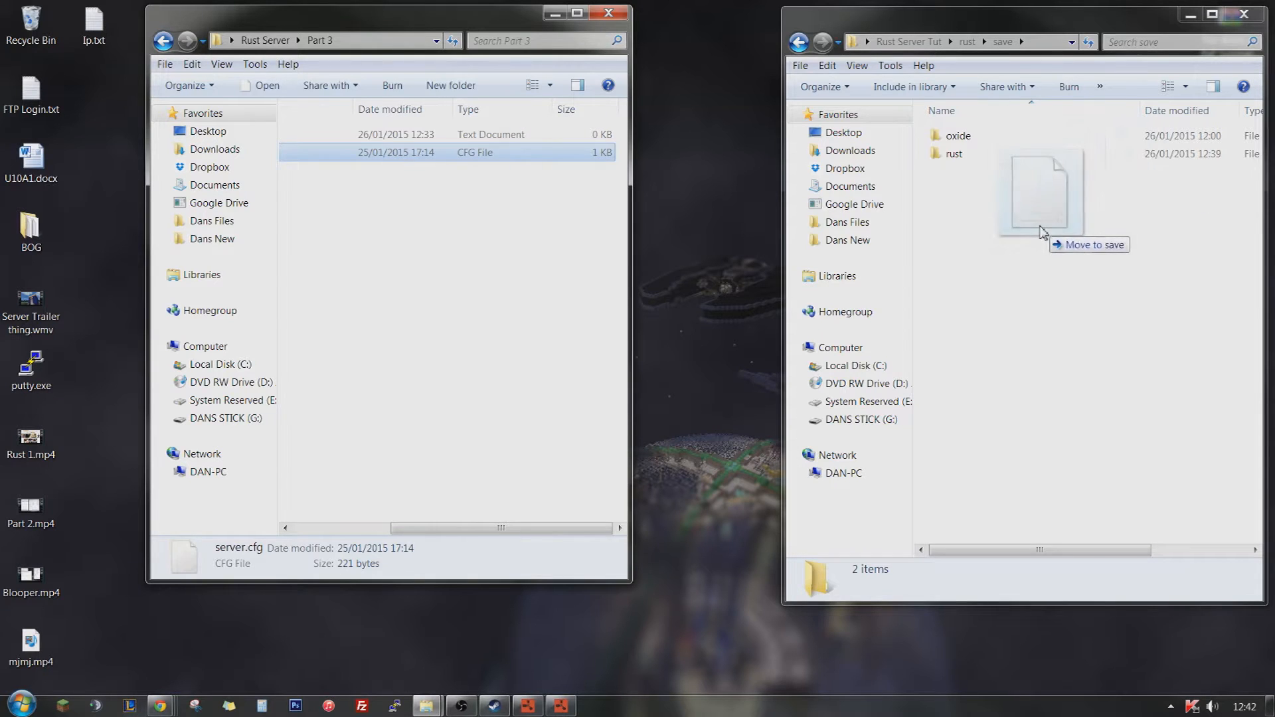
right_click(960, 171)
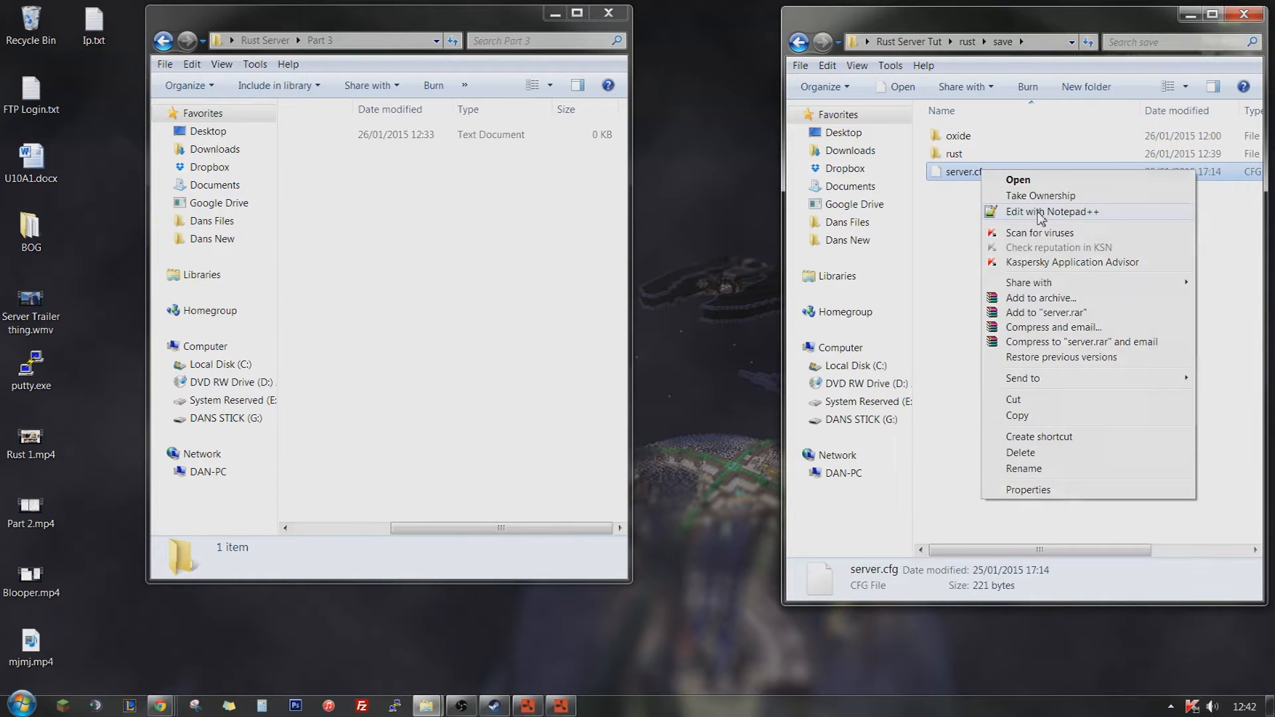
- Open server.cfg in Notepad++, resize the editor, and check the day length line
click(1052, 212)
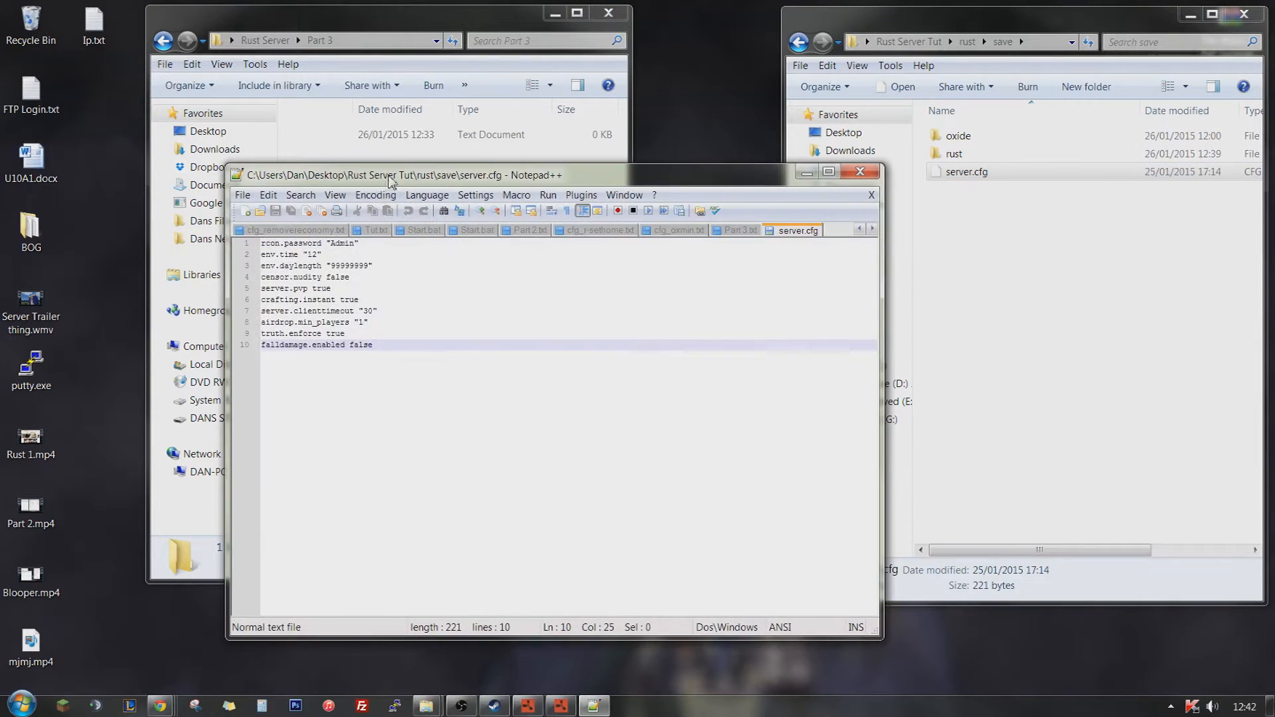
click(828, 171)
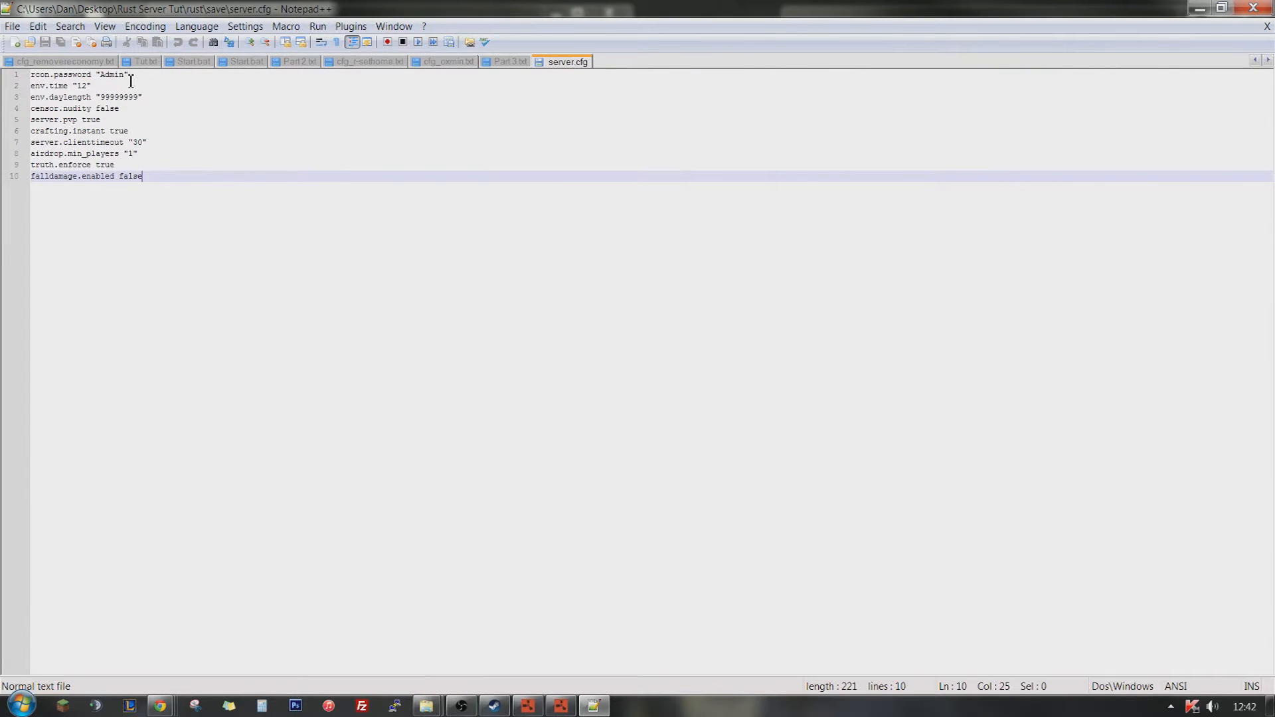
click(123, 75)
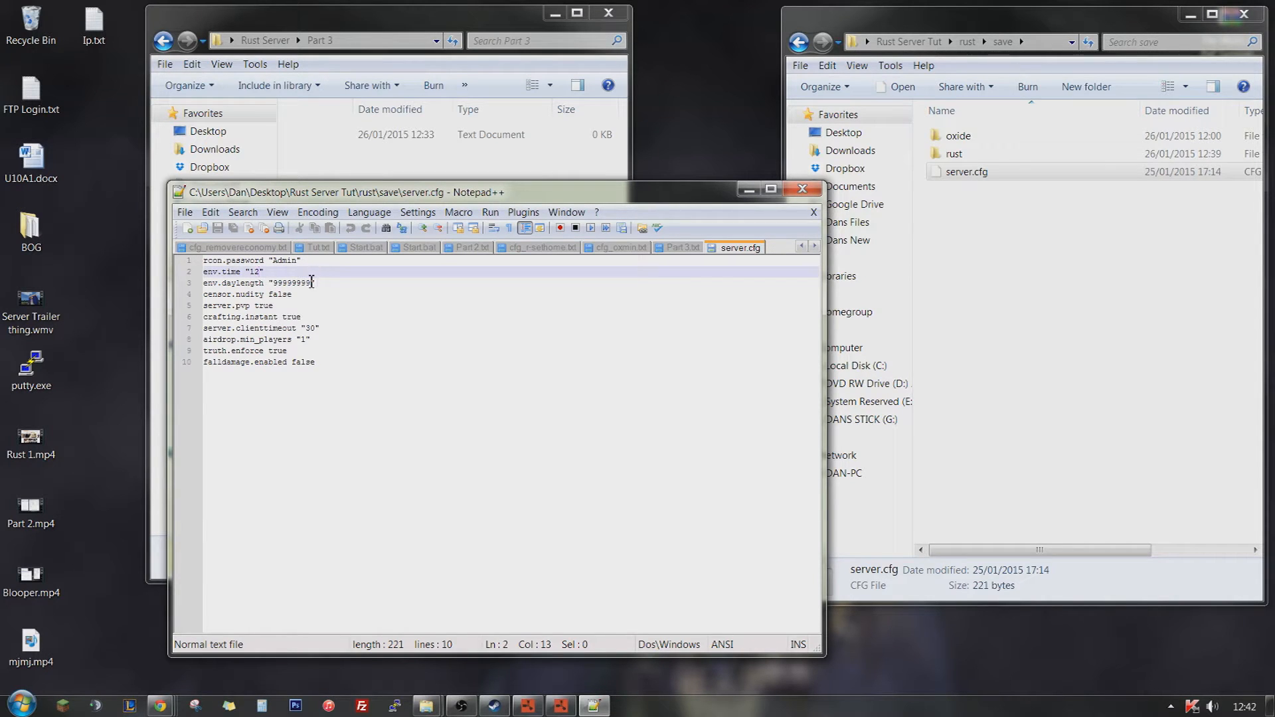
right_click(285, 282)
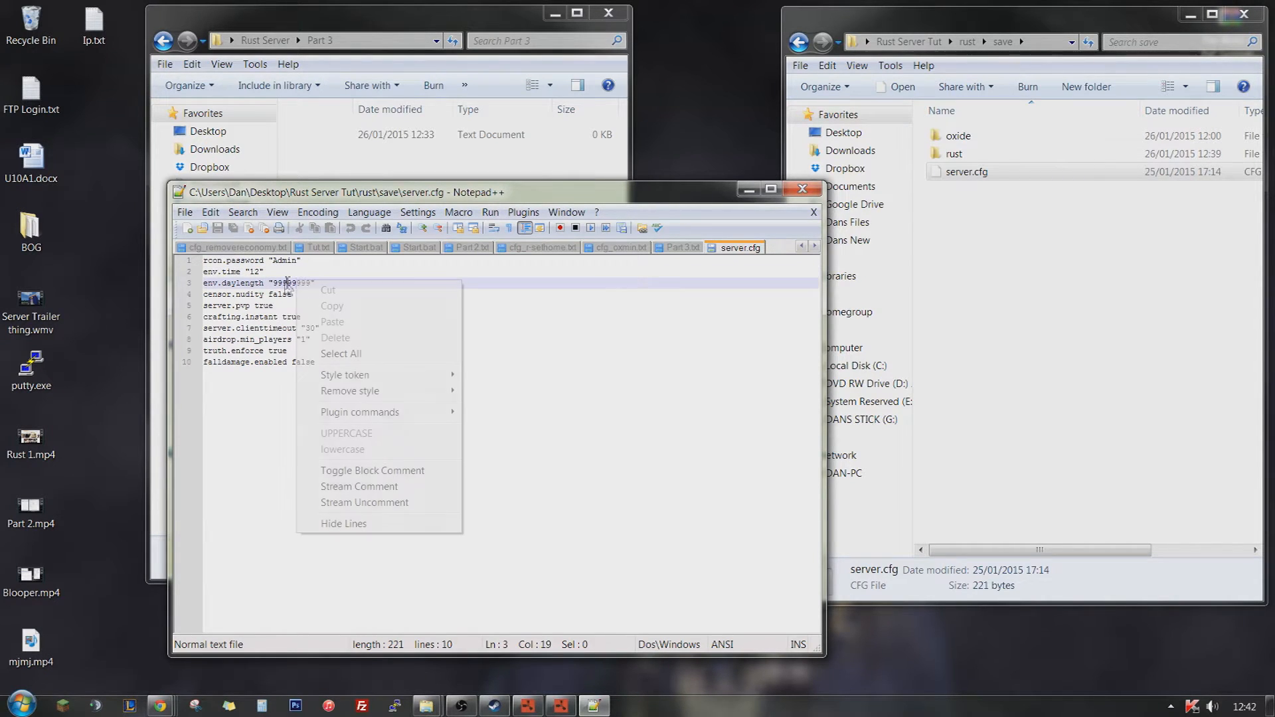
click(303, 295)
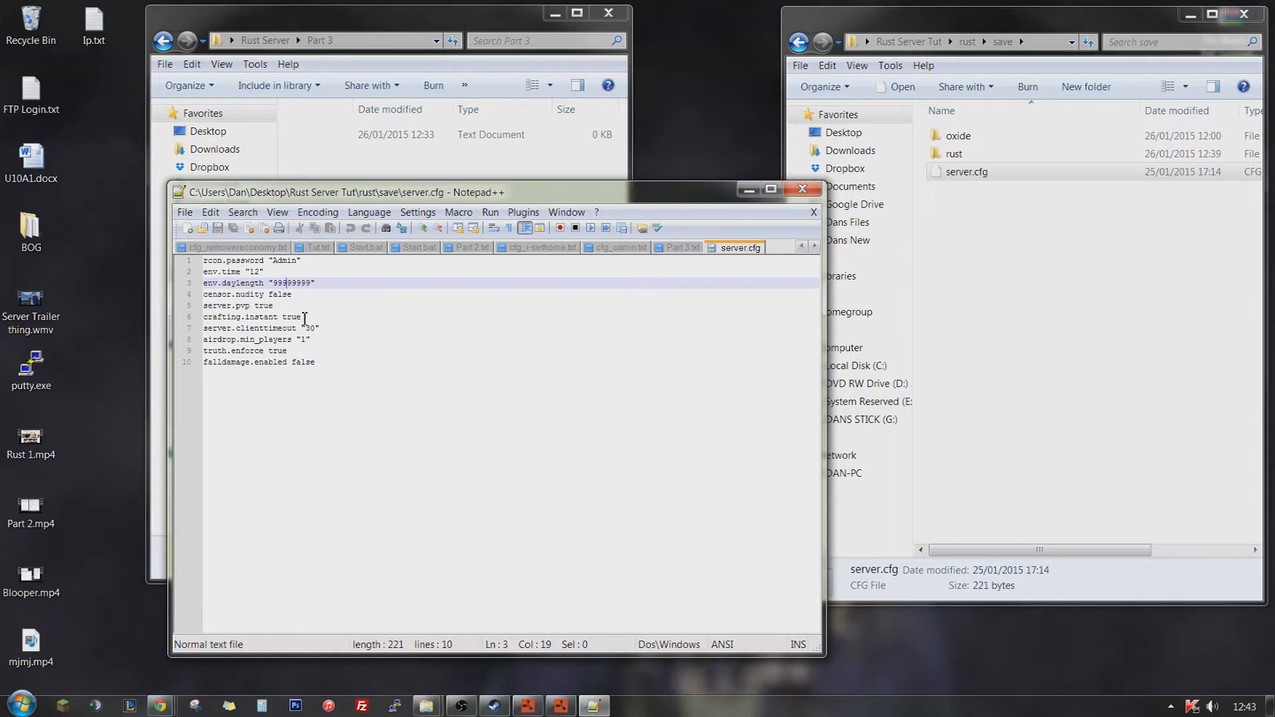
- Review the censor.nudity, server.pvp, crafting.instant and remaining settings, then return to the server folder
click(292, 294)
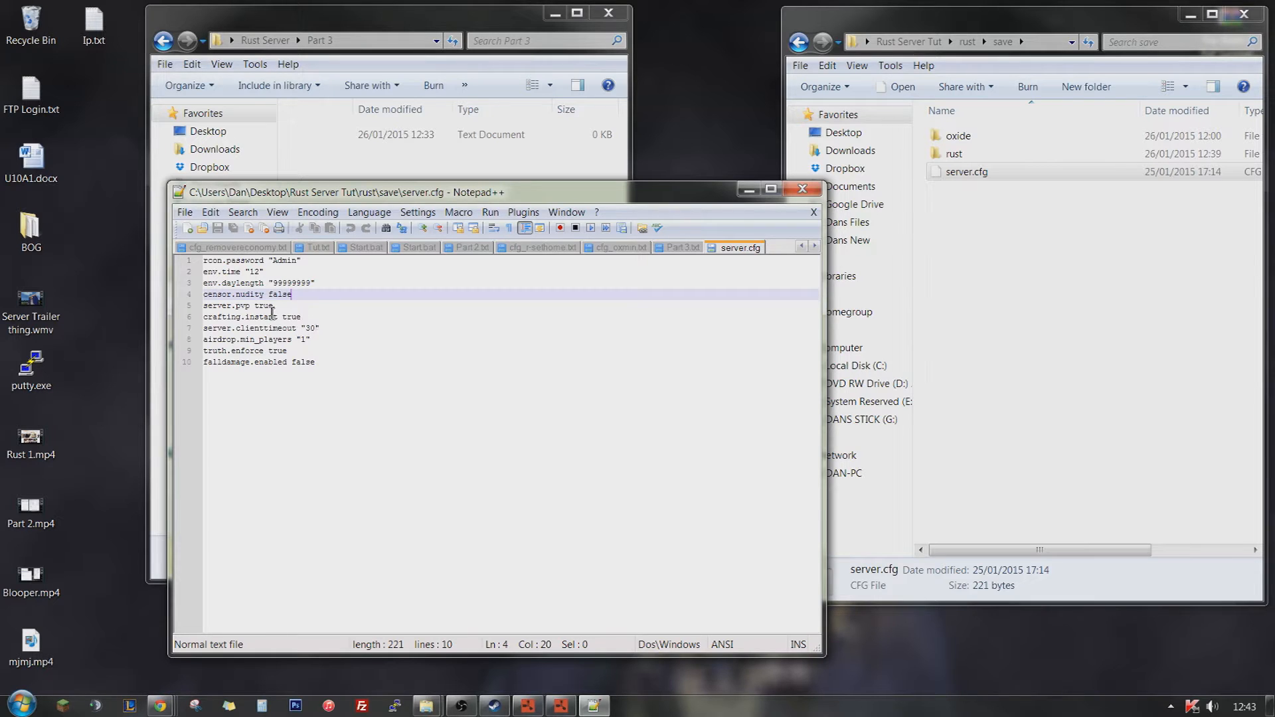
click(300, 305)
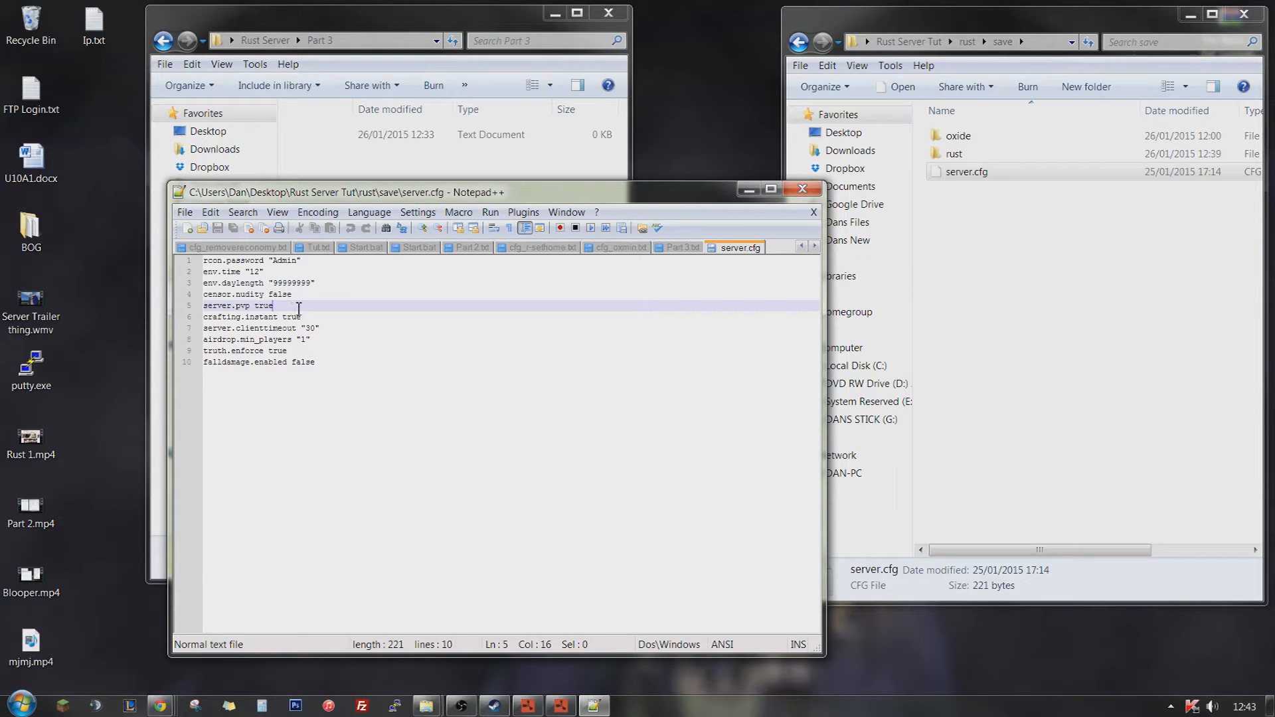
click(308, 316)
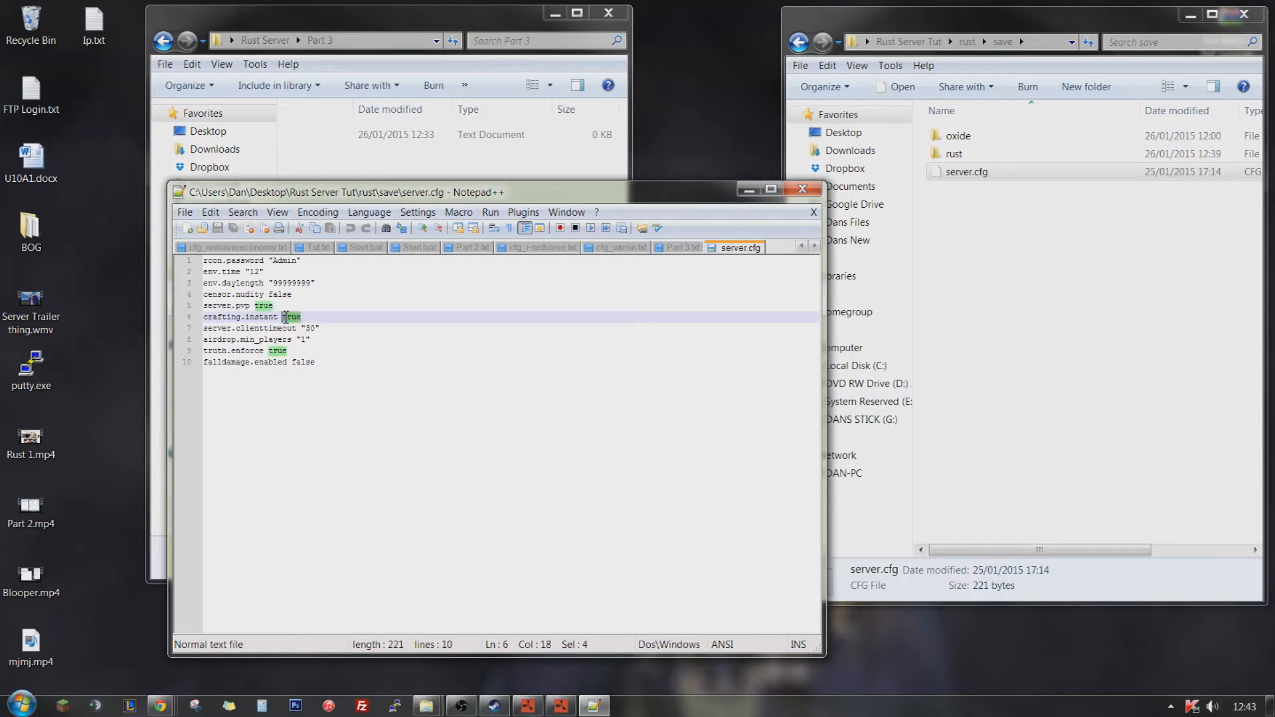
click(301, 316)
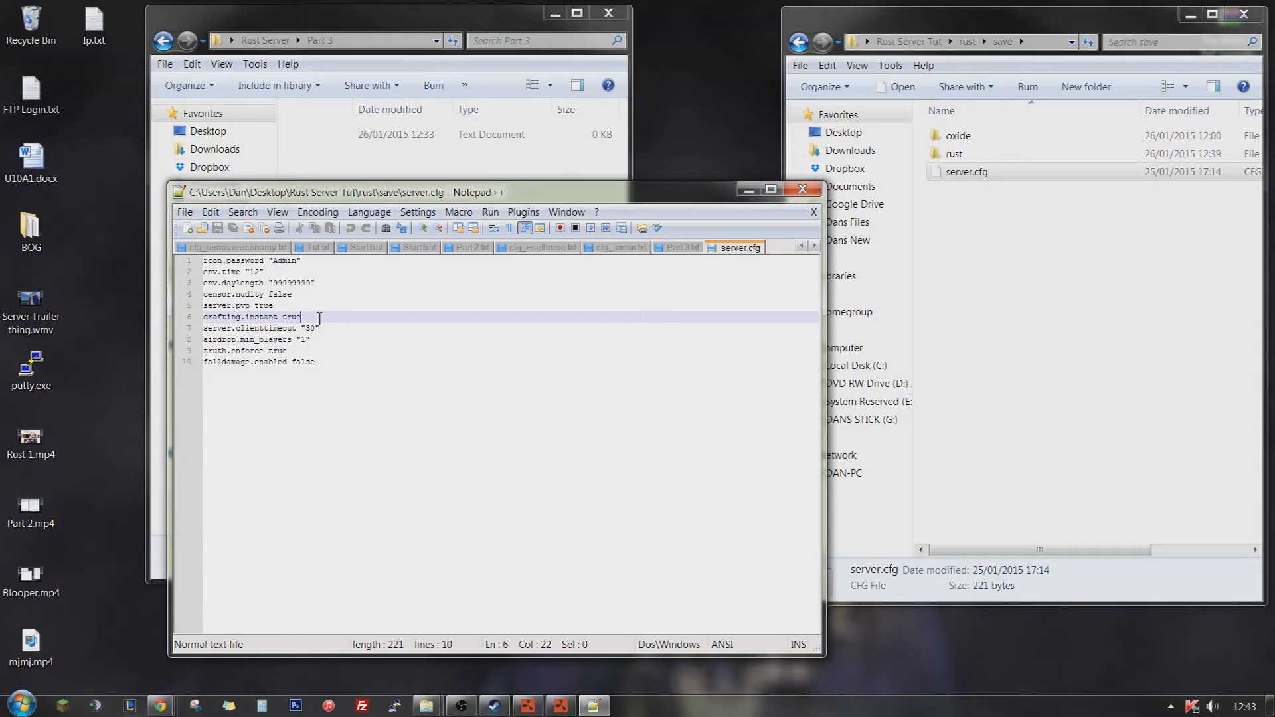
click(318, 328)
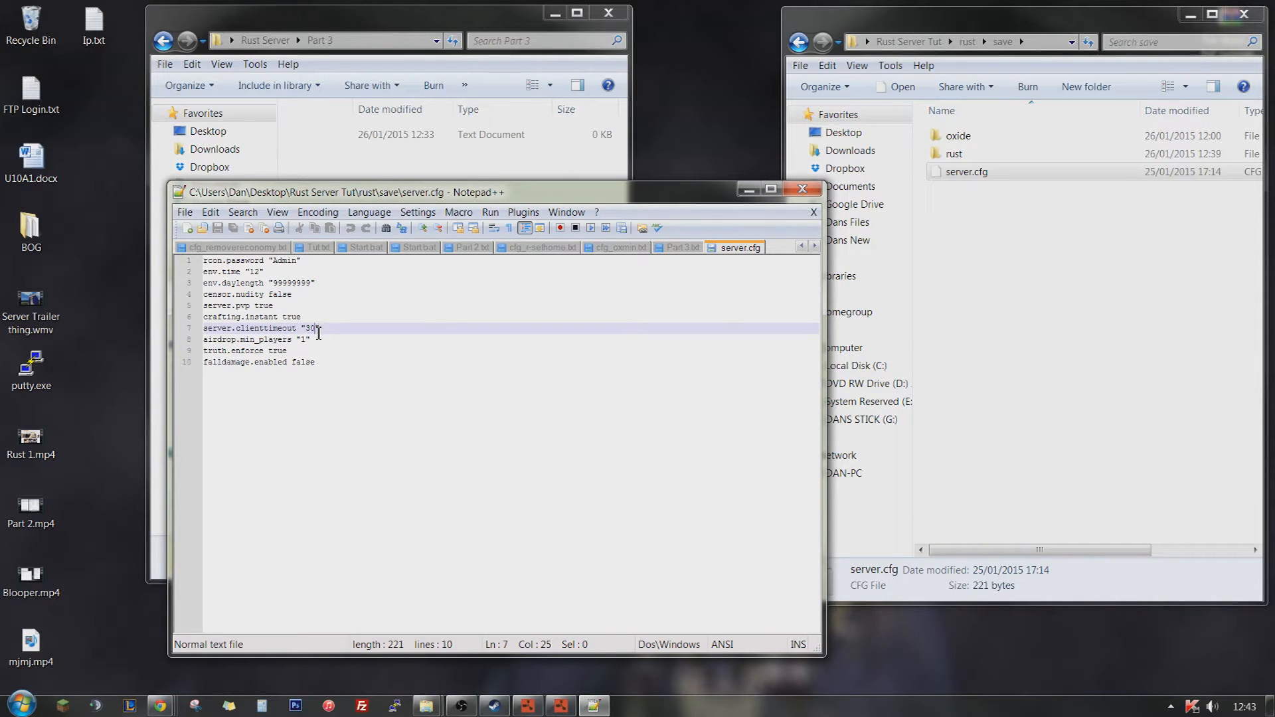
click(307, 339)
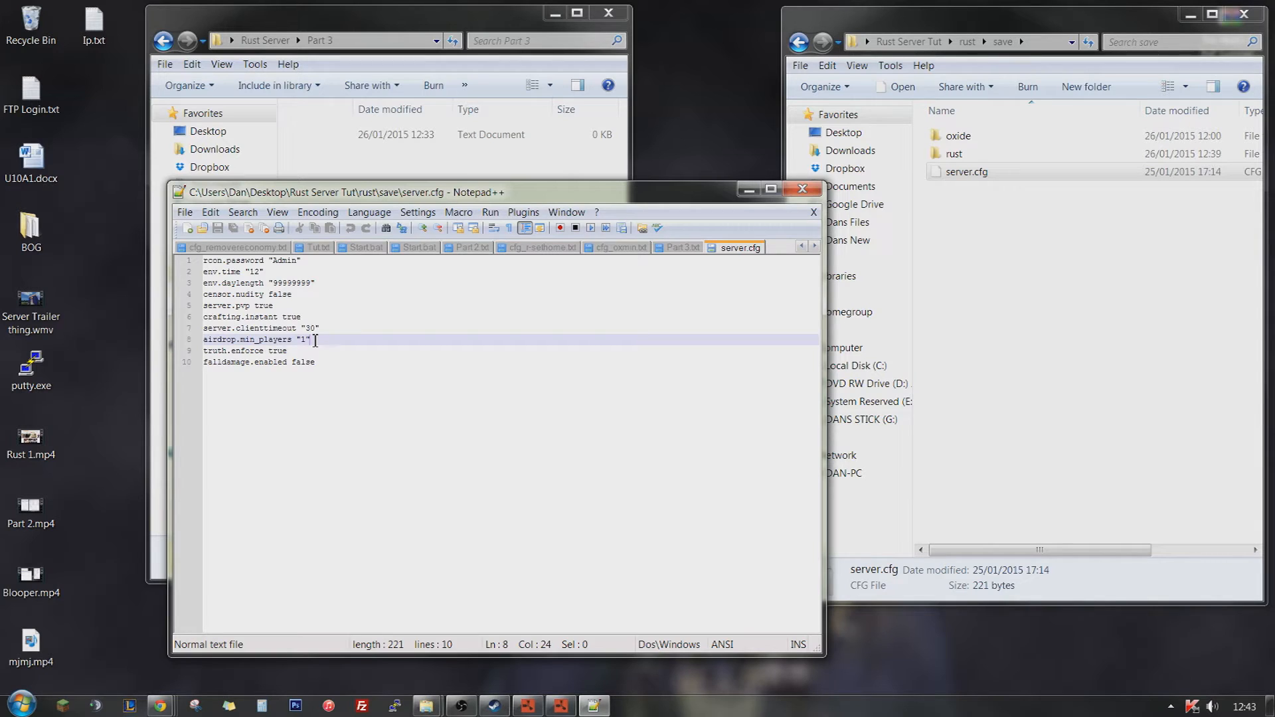
mouse_move(307, 361)
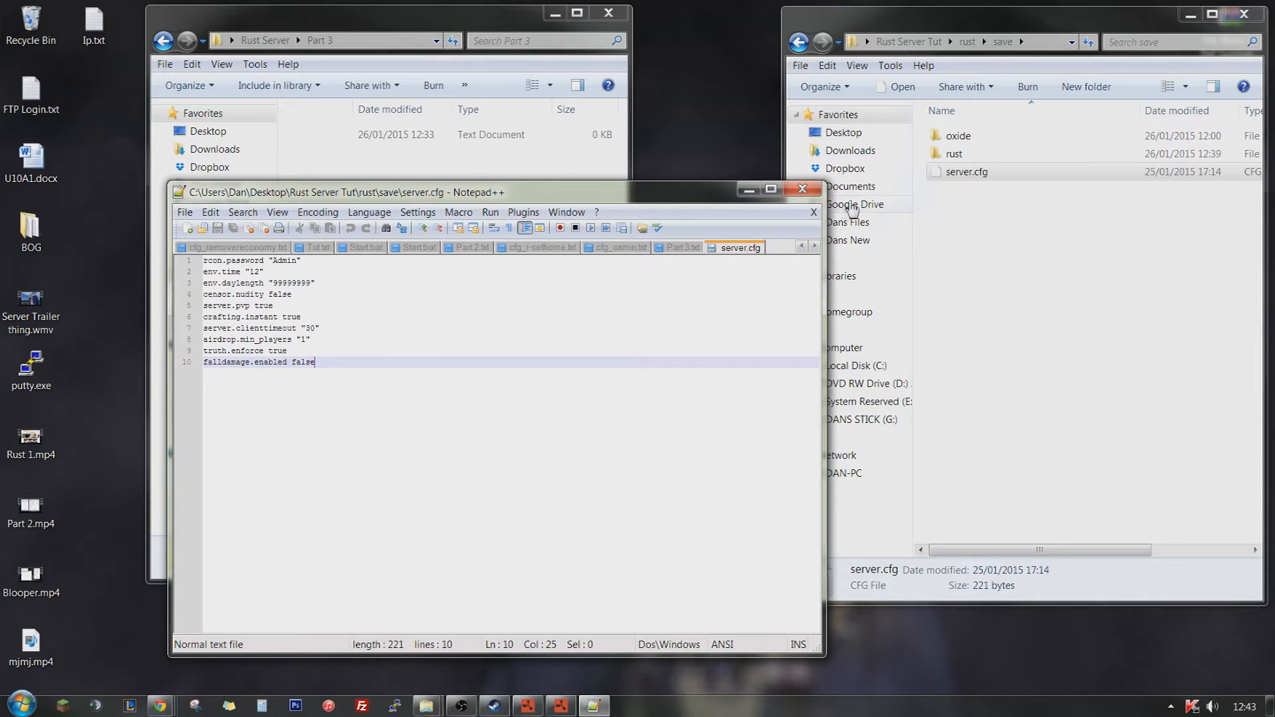
click(804, 188)
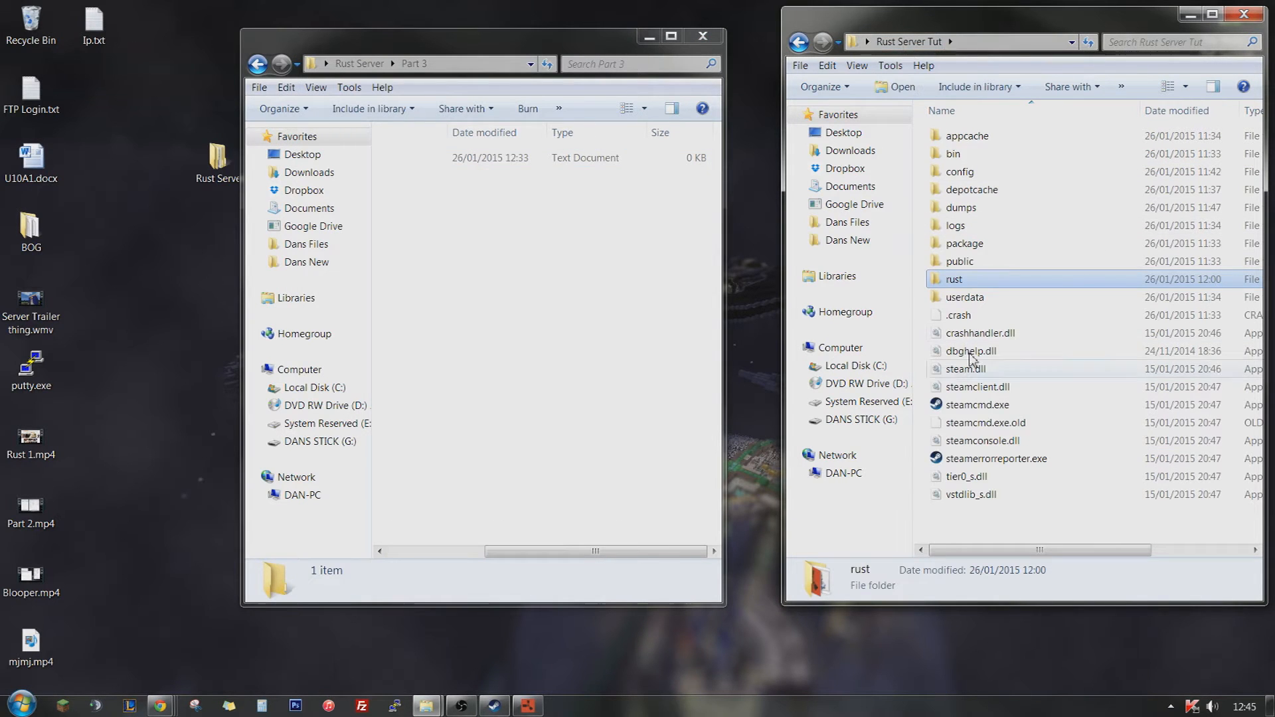
- Open the rust folder and launch Start.bat to start the dedicated server
double_click(954, 279)
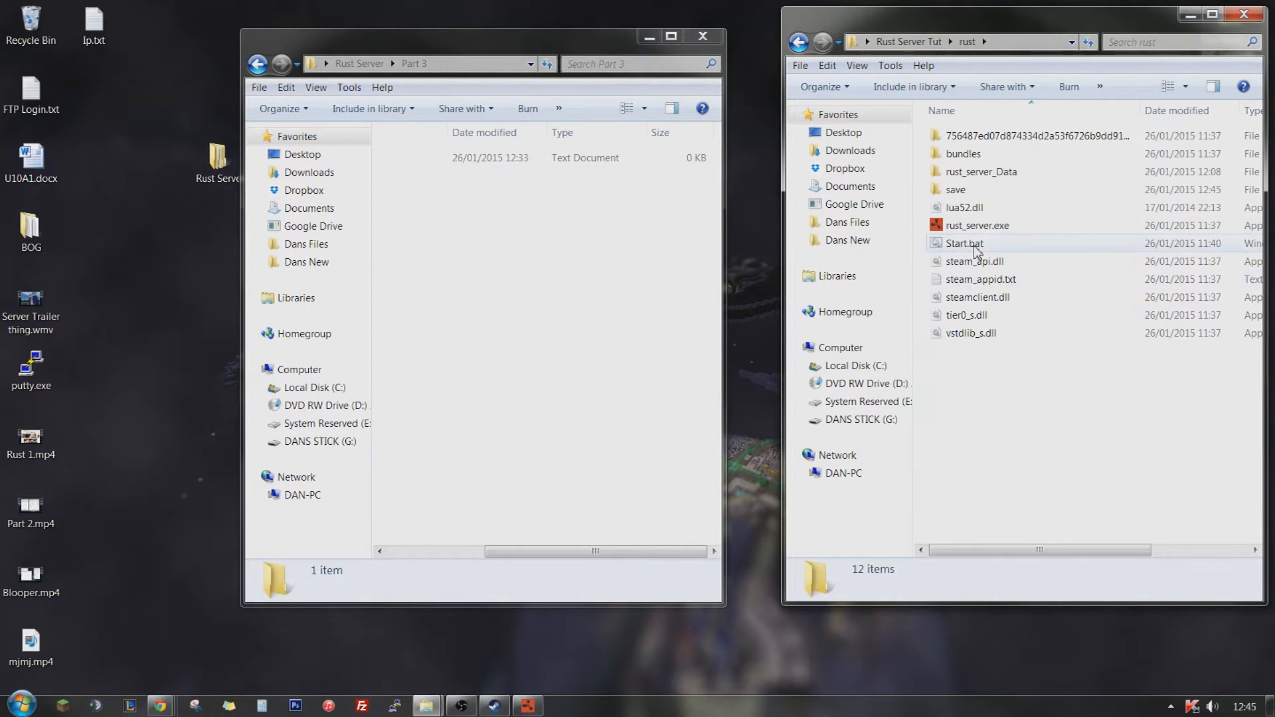
double_click(964, 243)
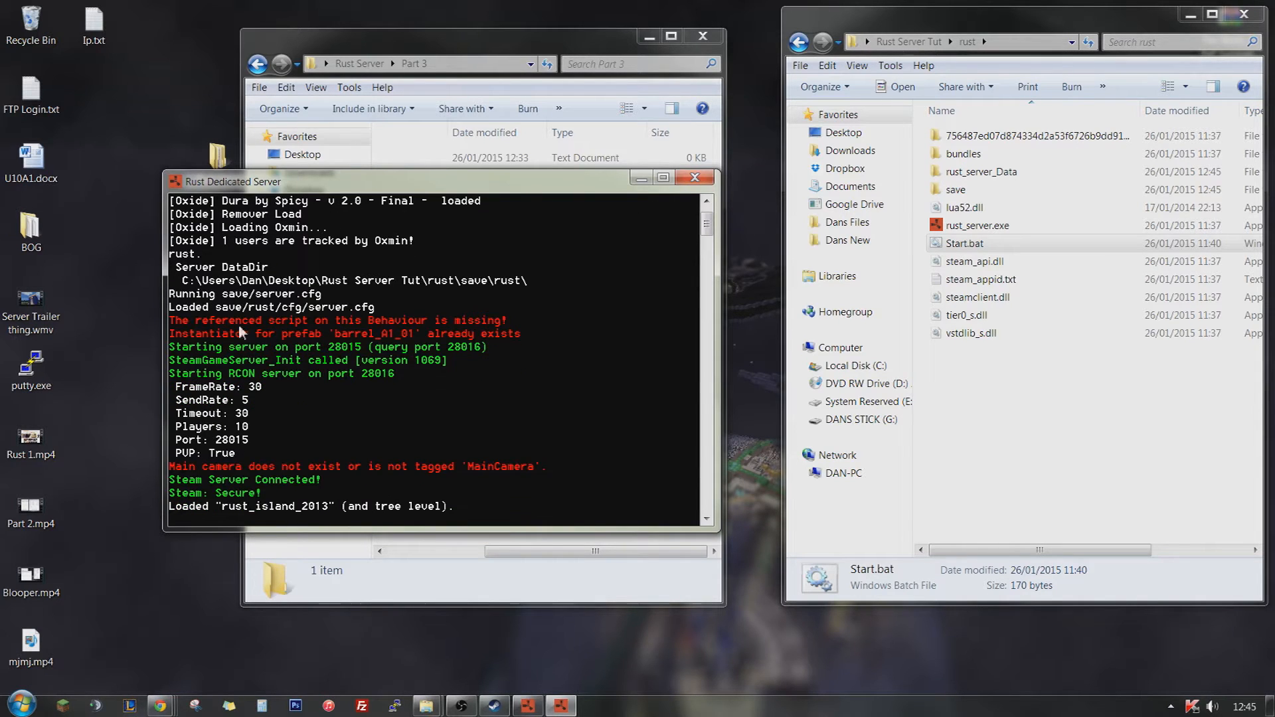
mouse_move(470, 365)
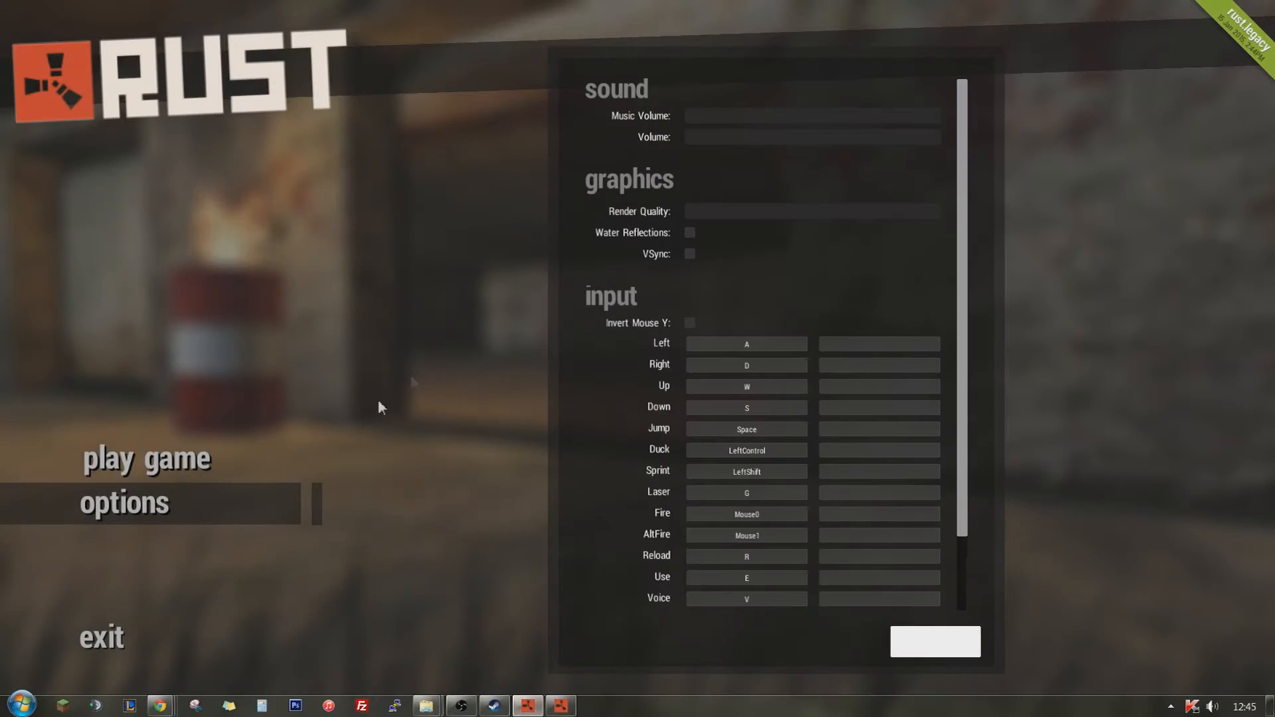
click(146, 458)
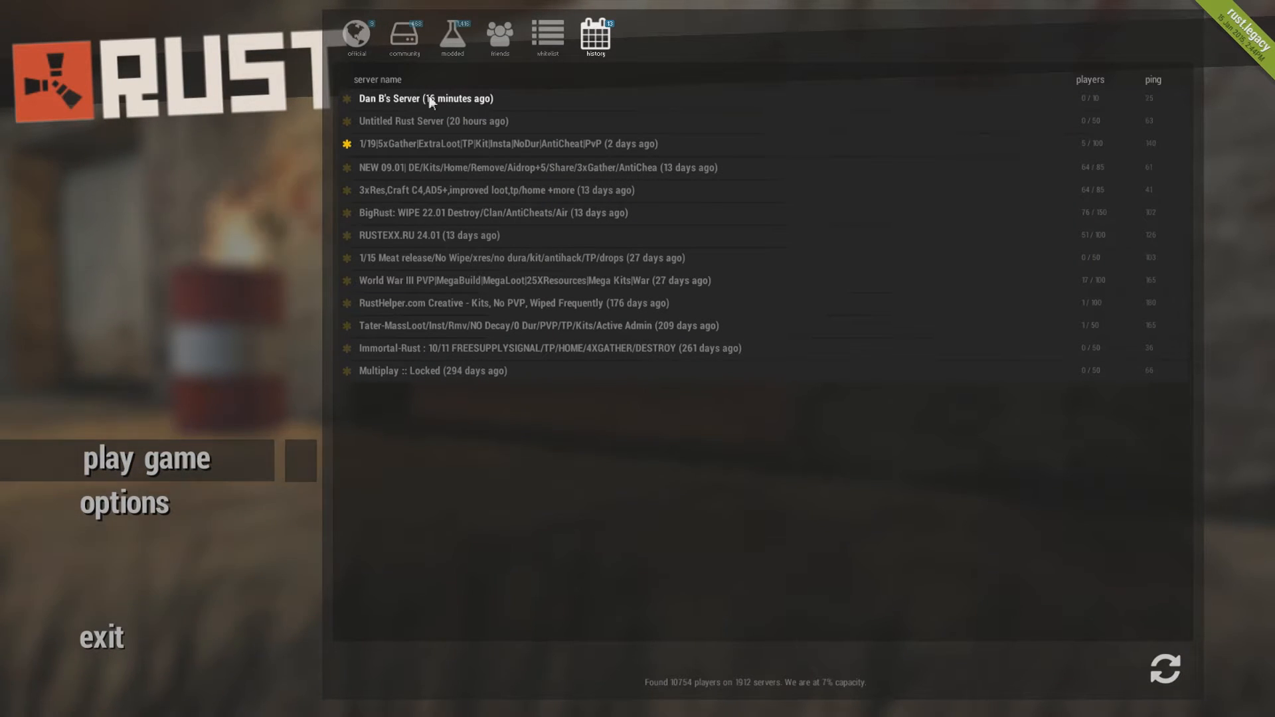
double_click(405, 98)
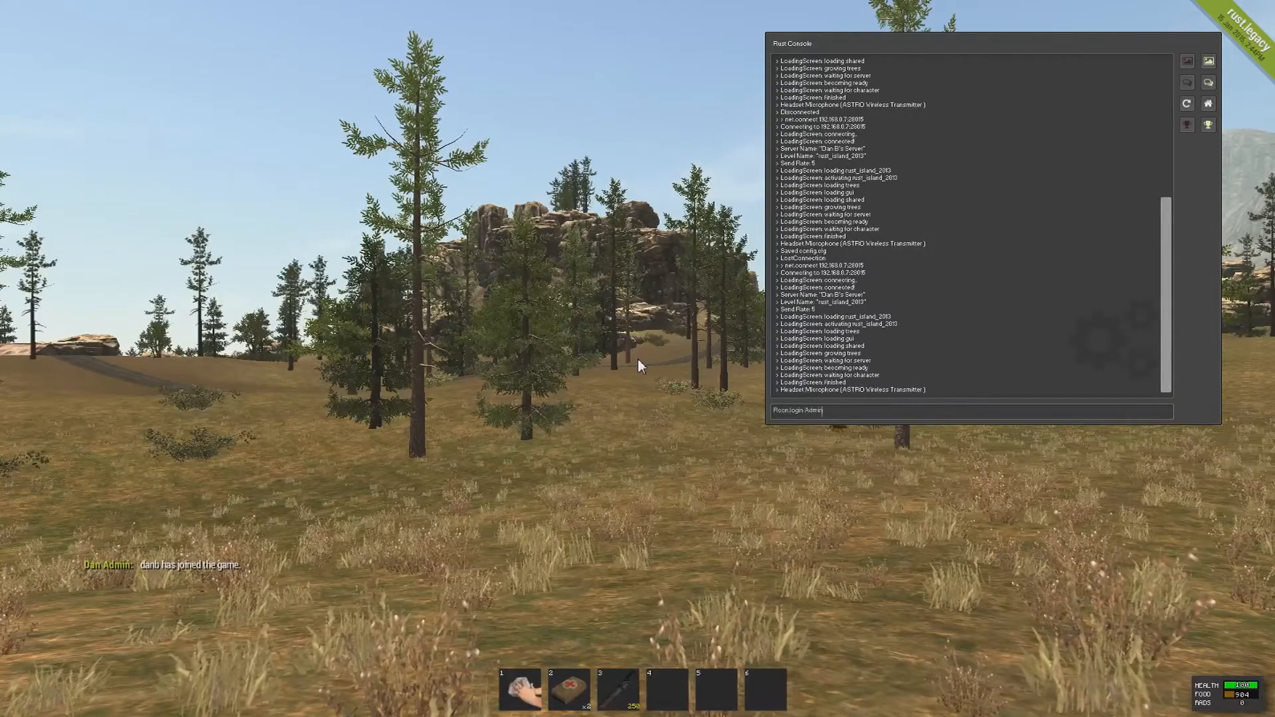
- Submit rcon.login with the Admin password in the Rust console
key(Return)
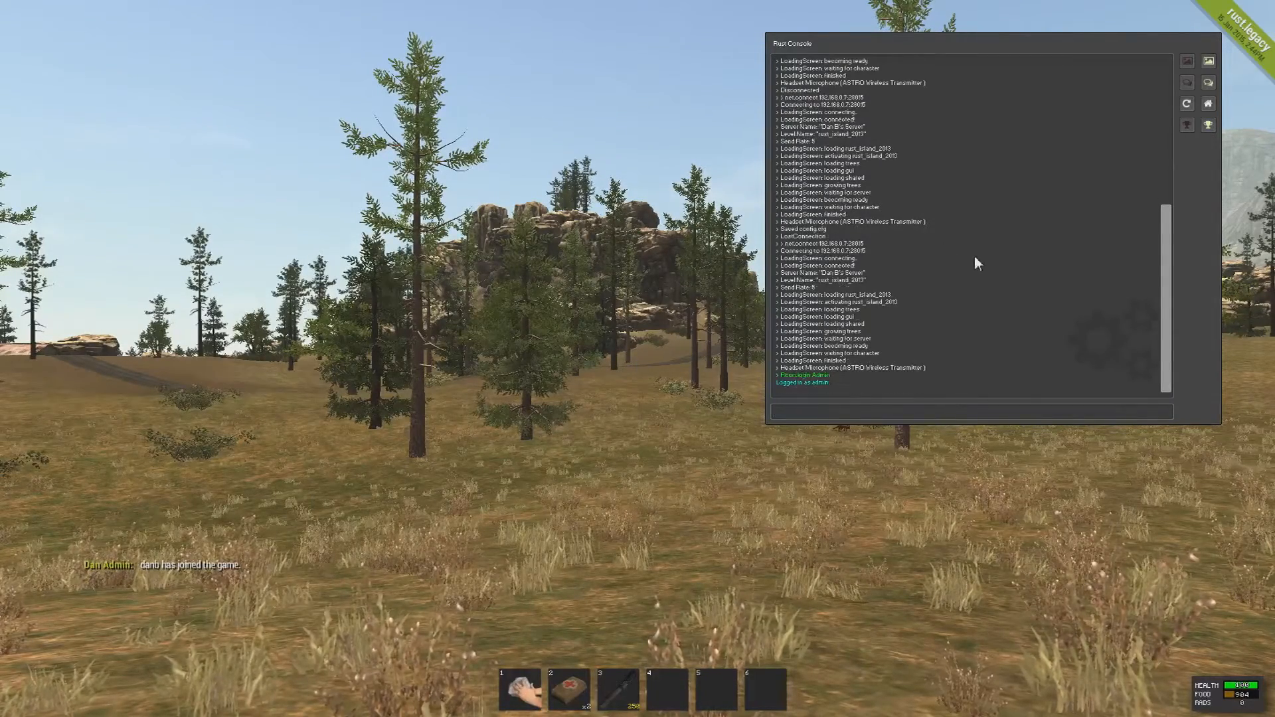
mouse_move(804, 391)
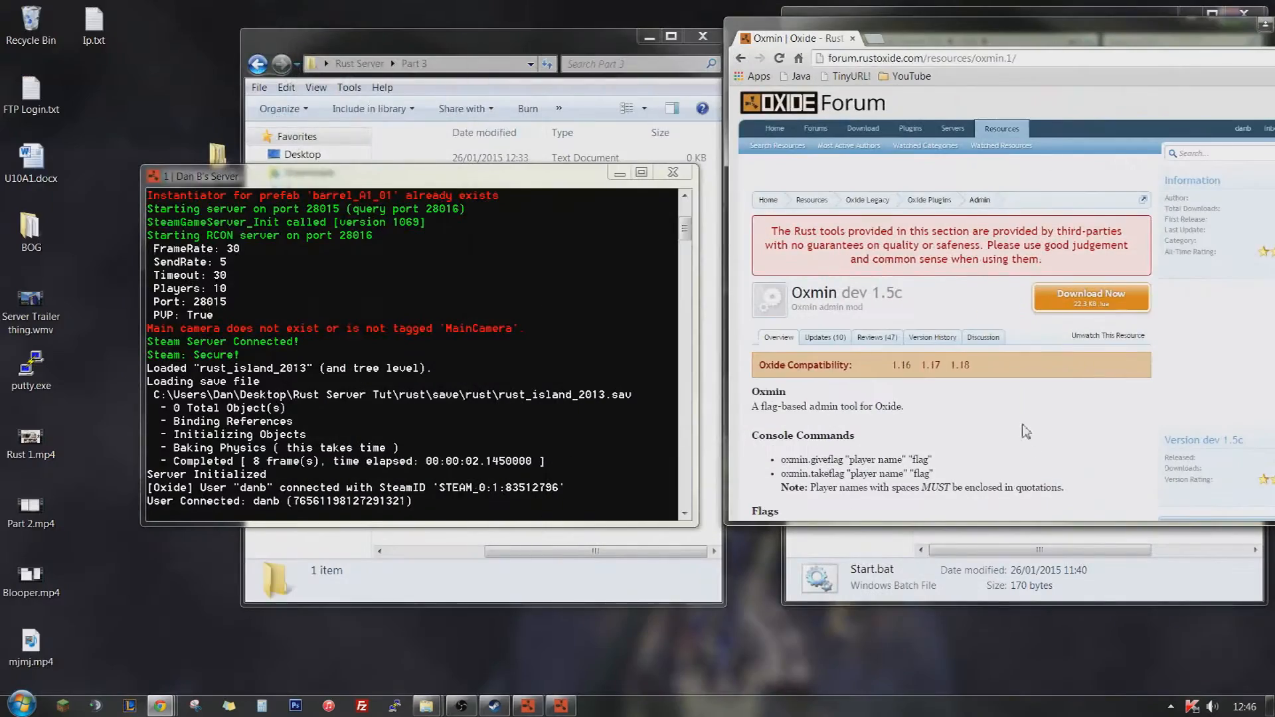
- Scroll to the Oxmin Flags list and run oxmin.giveflag danb all in the console
scroll(down, 3)
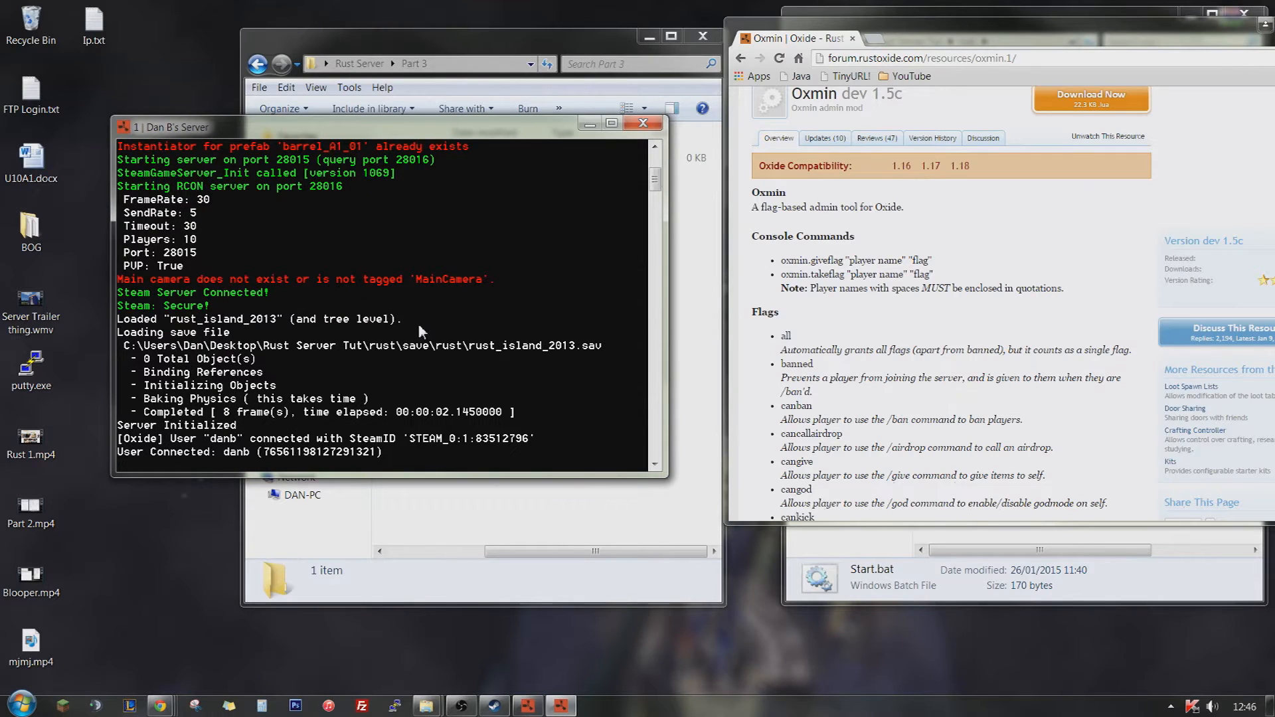
text(oxmin)
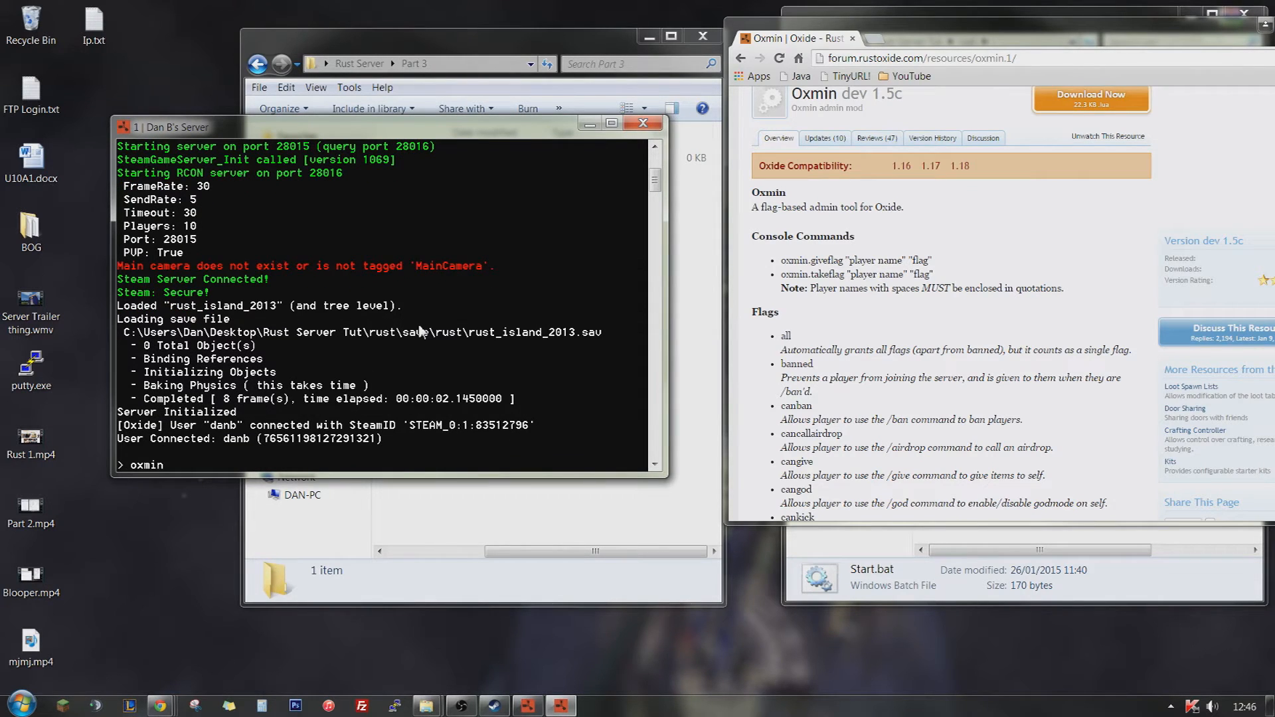
text(.giveflag ds)
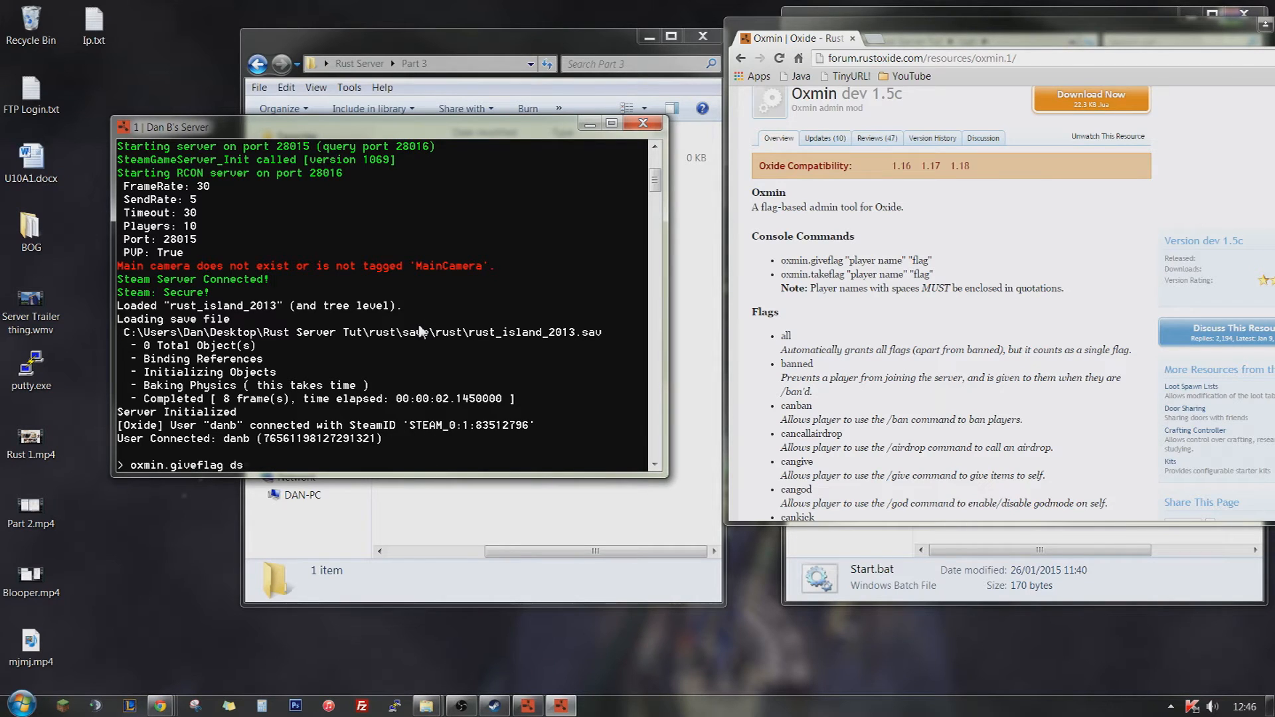
text(anb)
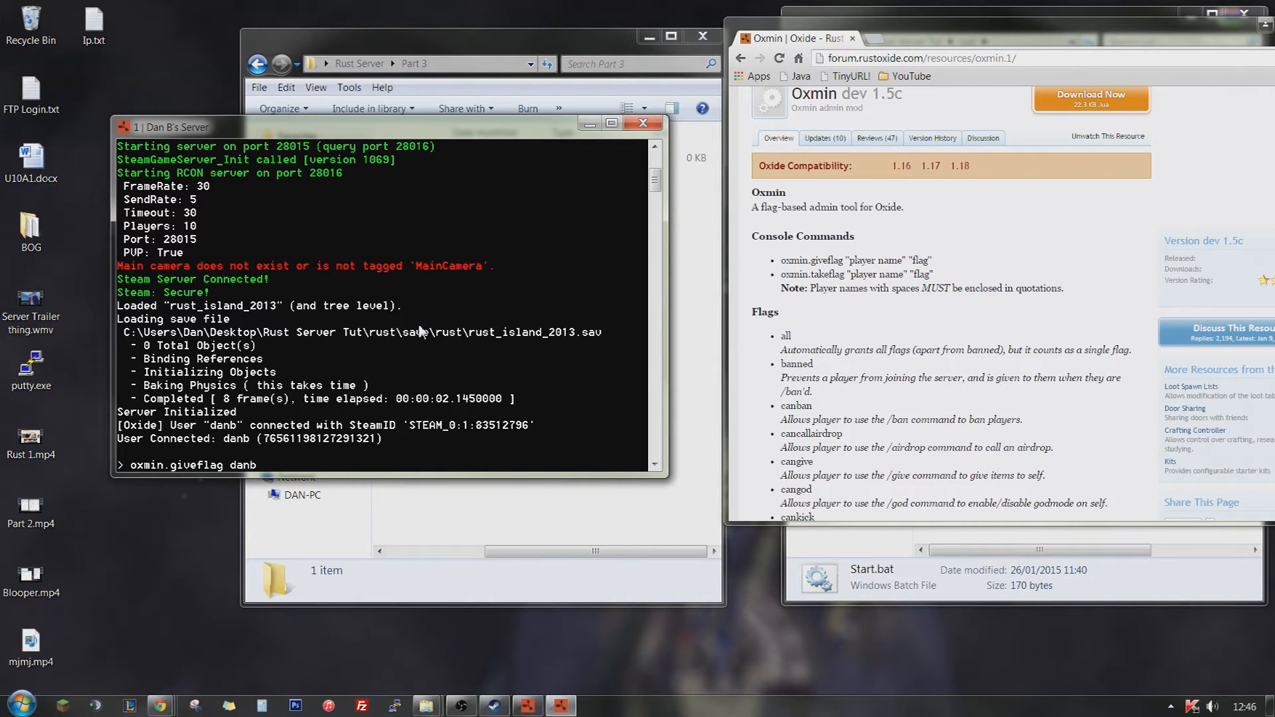
text(all)
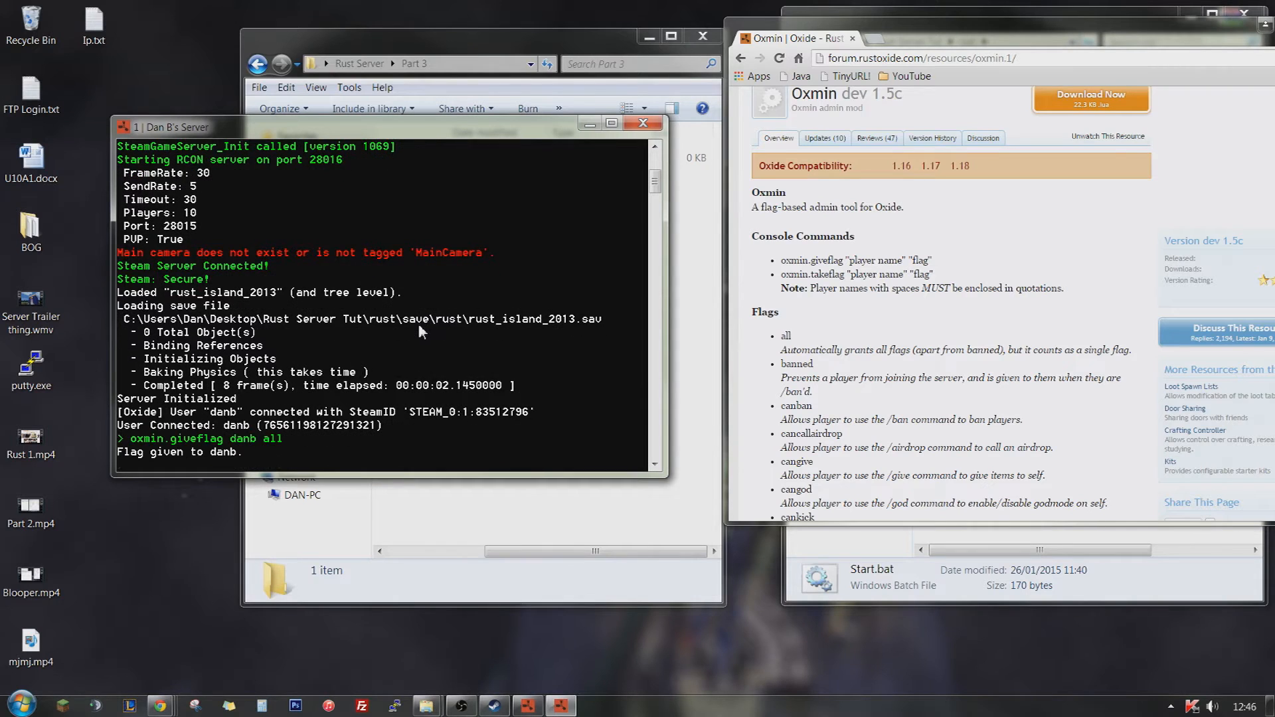
mouse_move(182, 467)
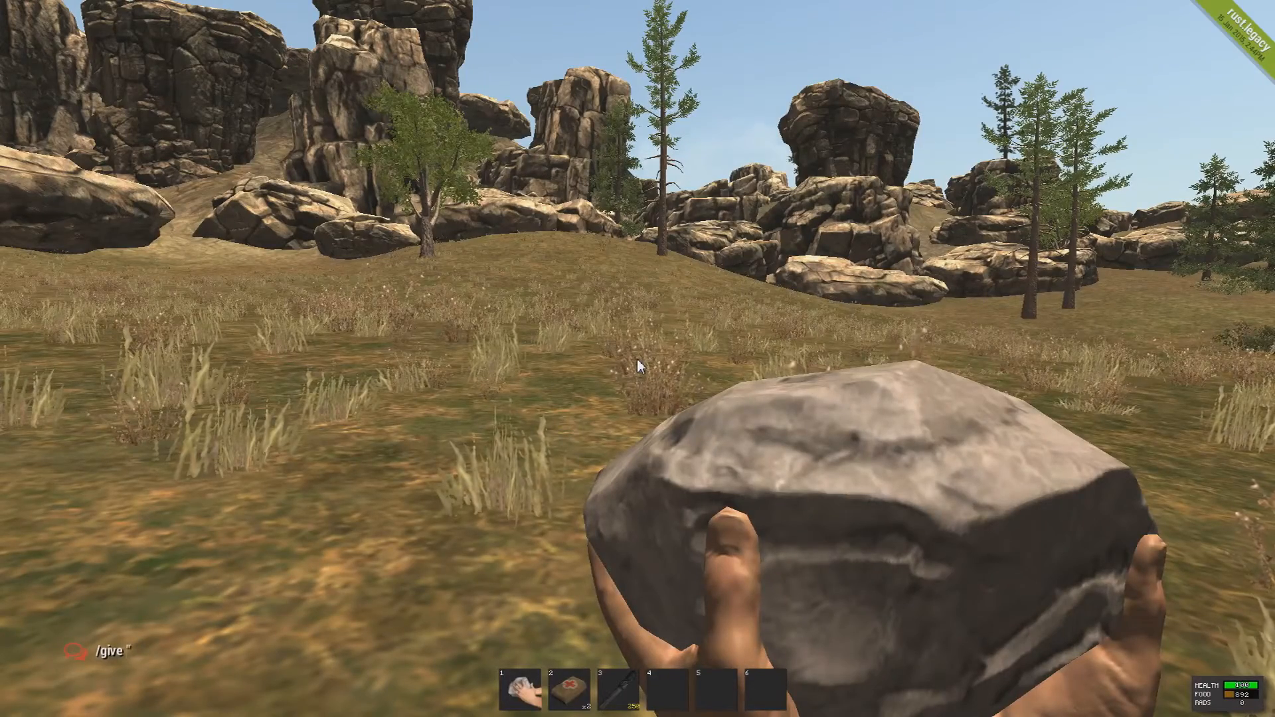
- Run /give for 556 Ammo, then leave the game
text(556 Am)
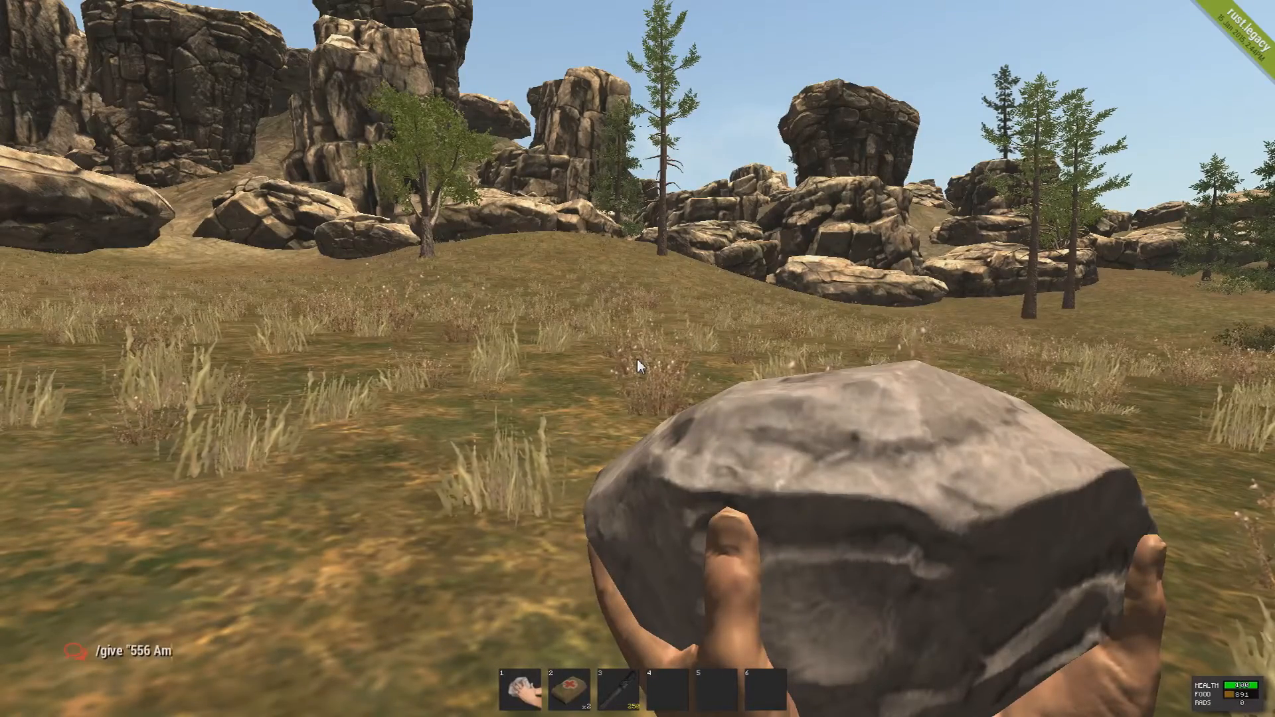
key(tab)
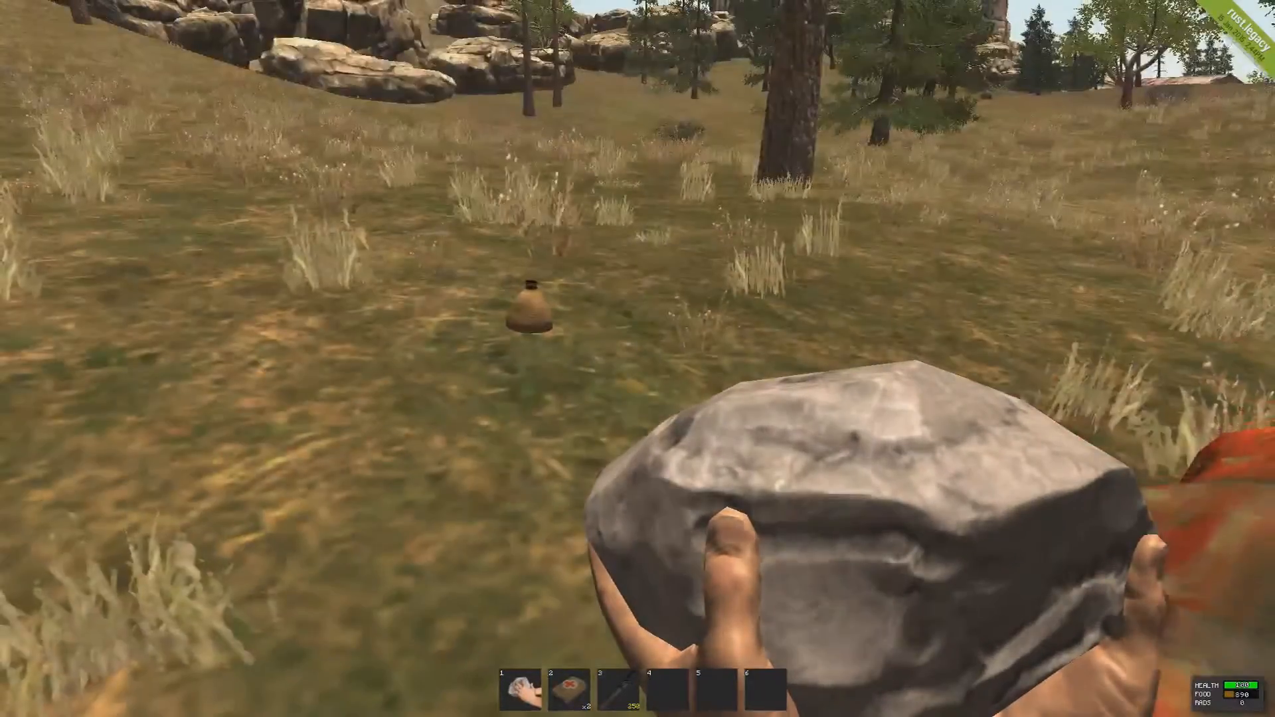
key(Escape)
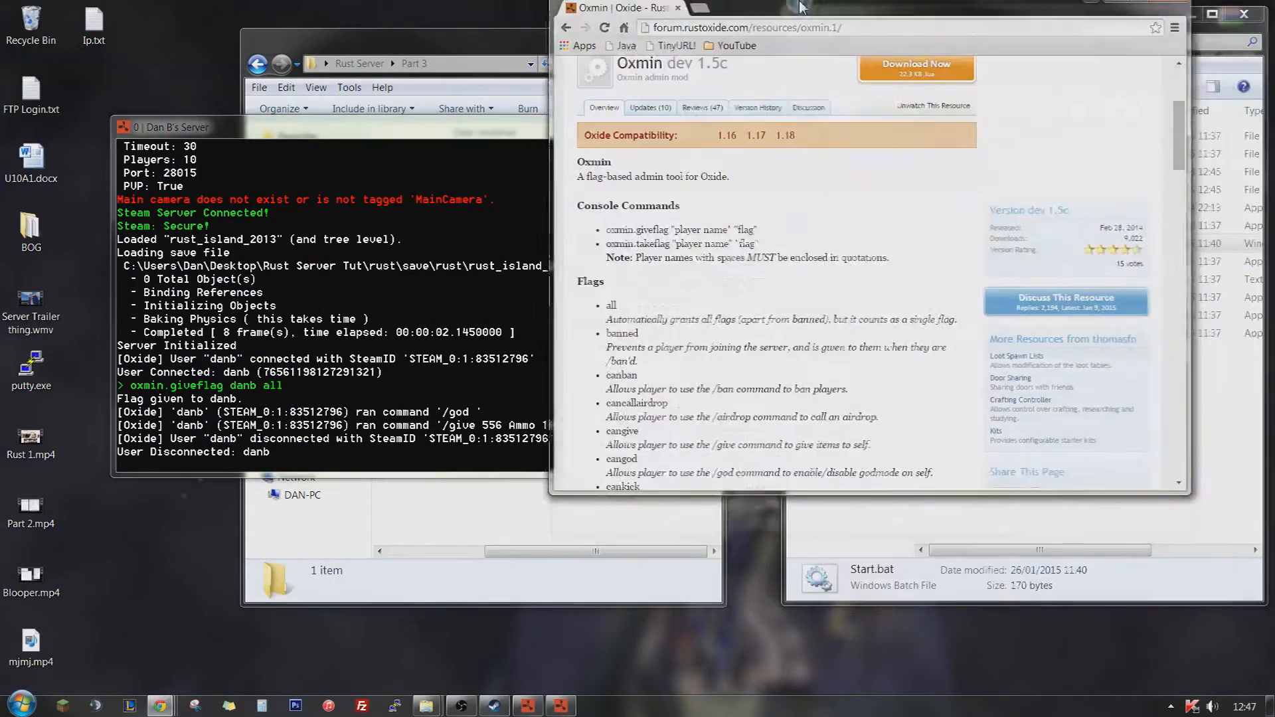
- Go to 192.168.0.1 and sign in to the Super Hub with the admin password
text(192.168.0.1)
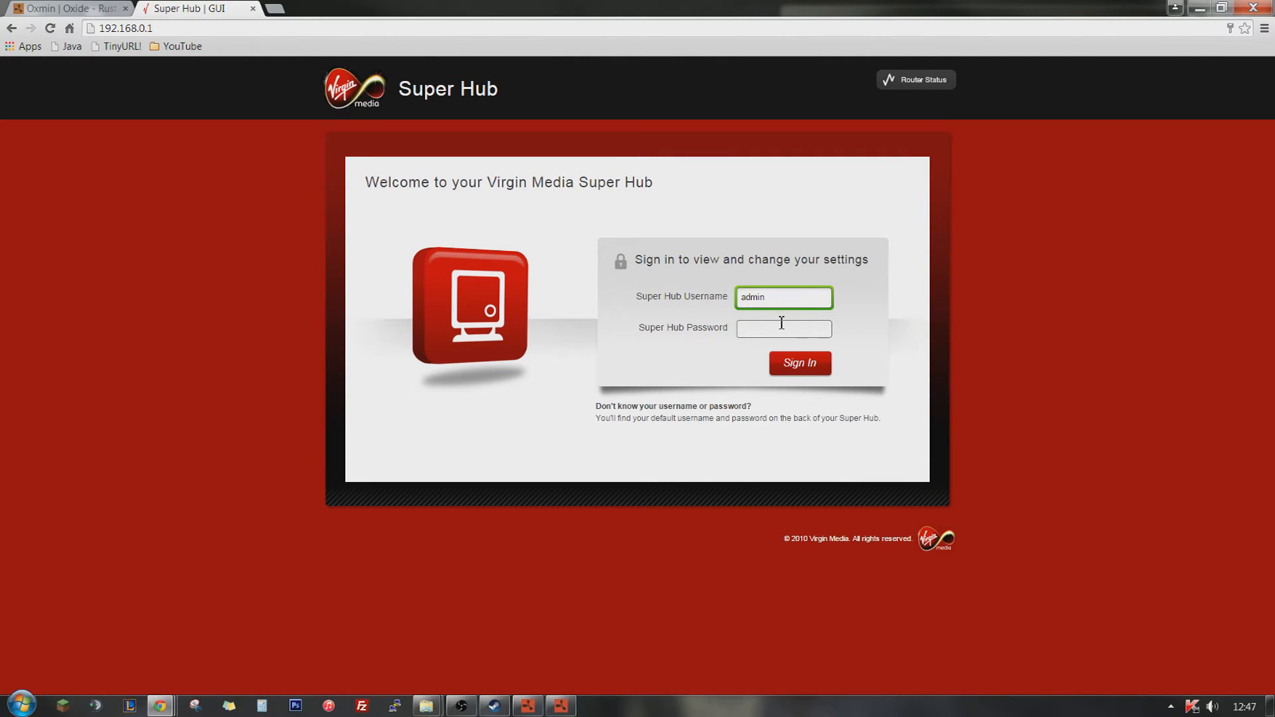
text(password)
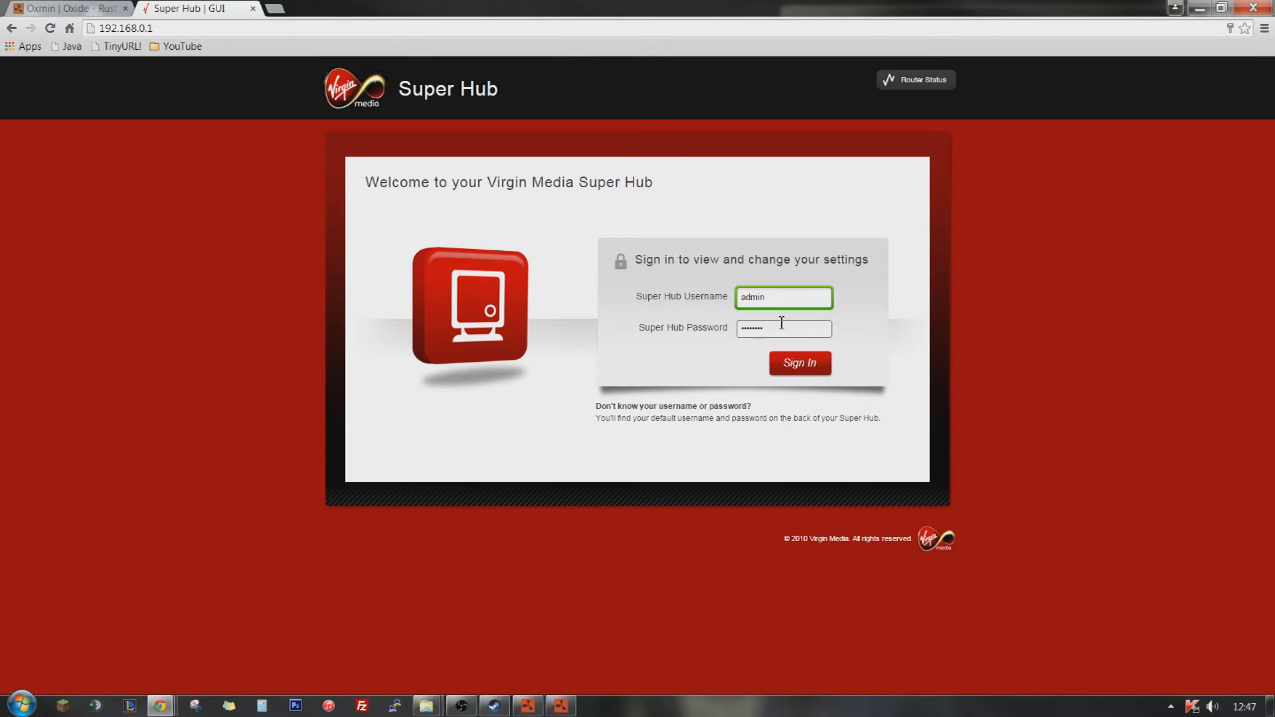
click(800, 363)
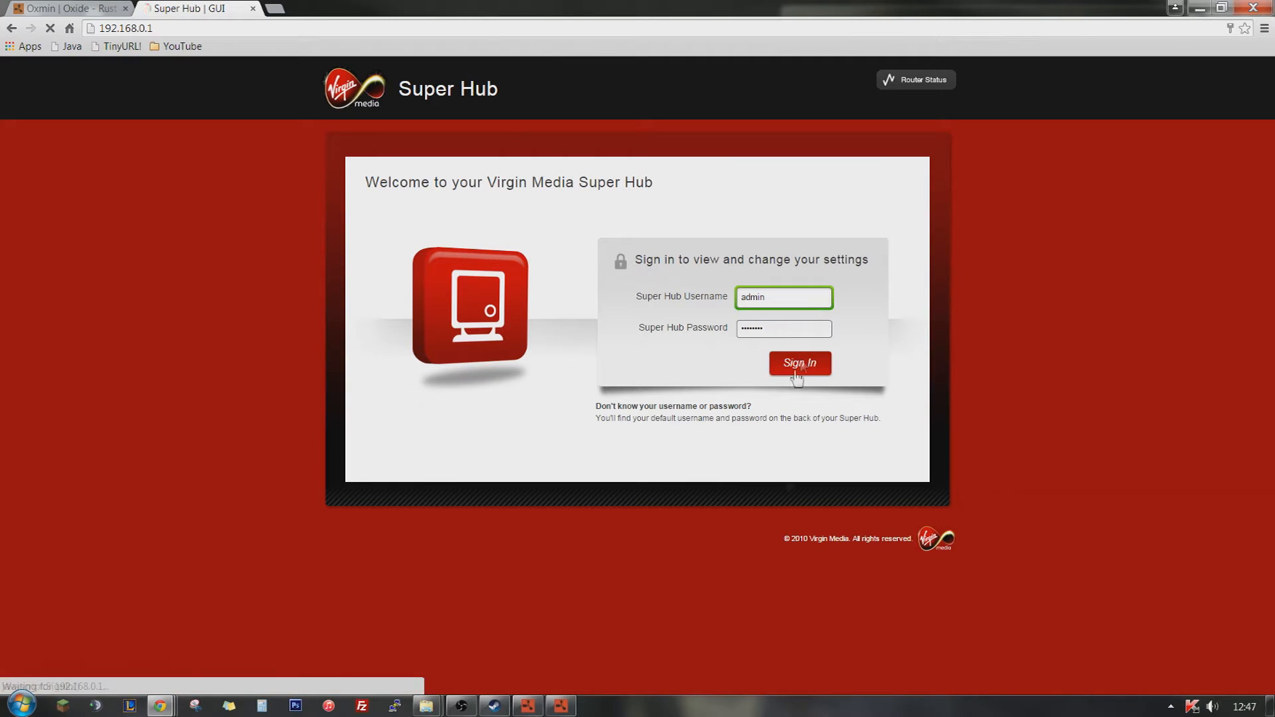
click(799, 363)
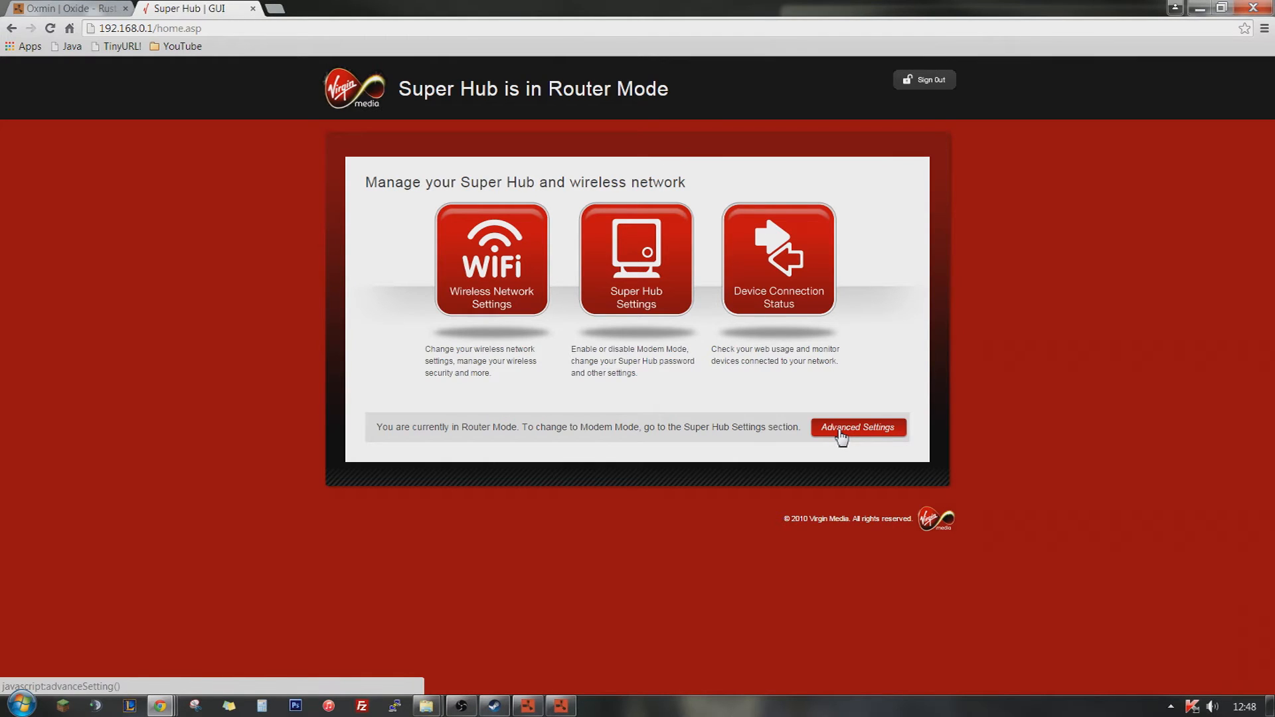
- Go from the Super Hub's Advanced Settings to the Security Port Forwarding page
click(858, 427)
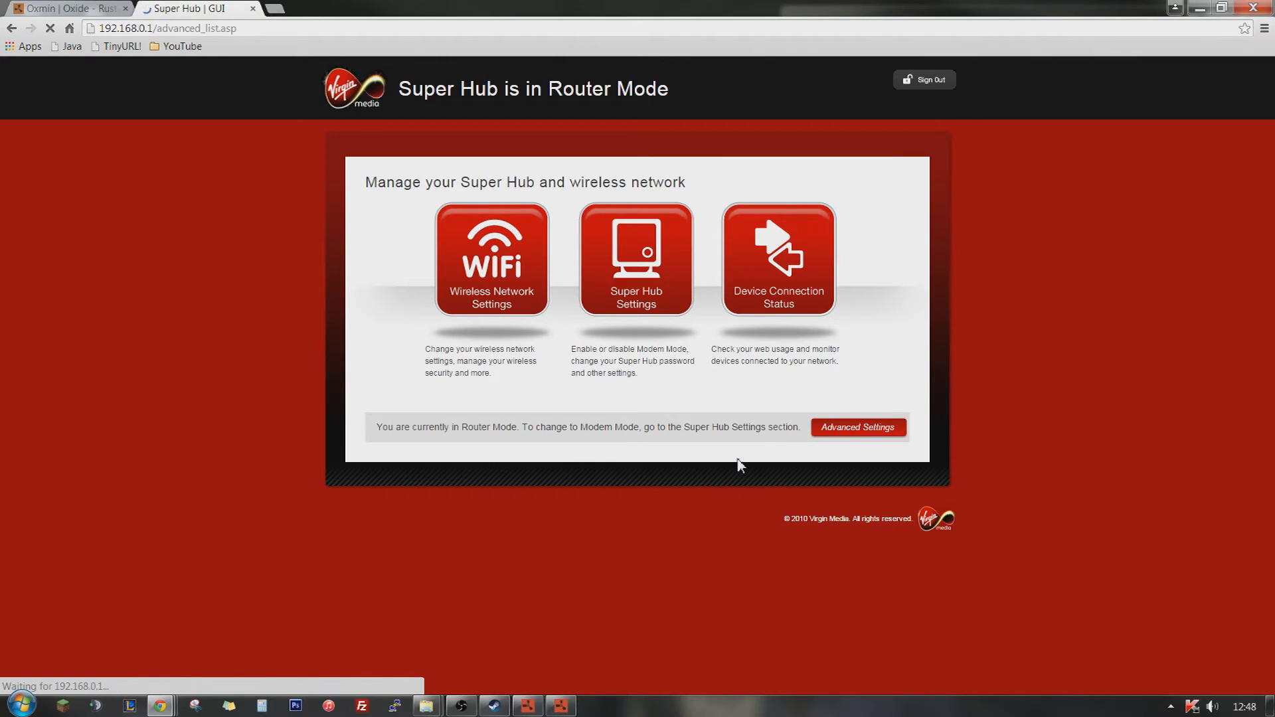
mouse_move(333, 480)
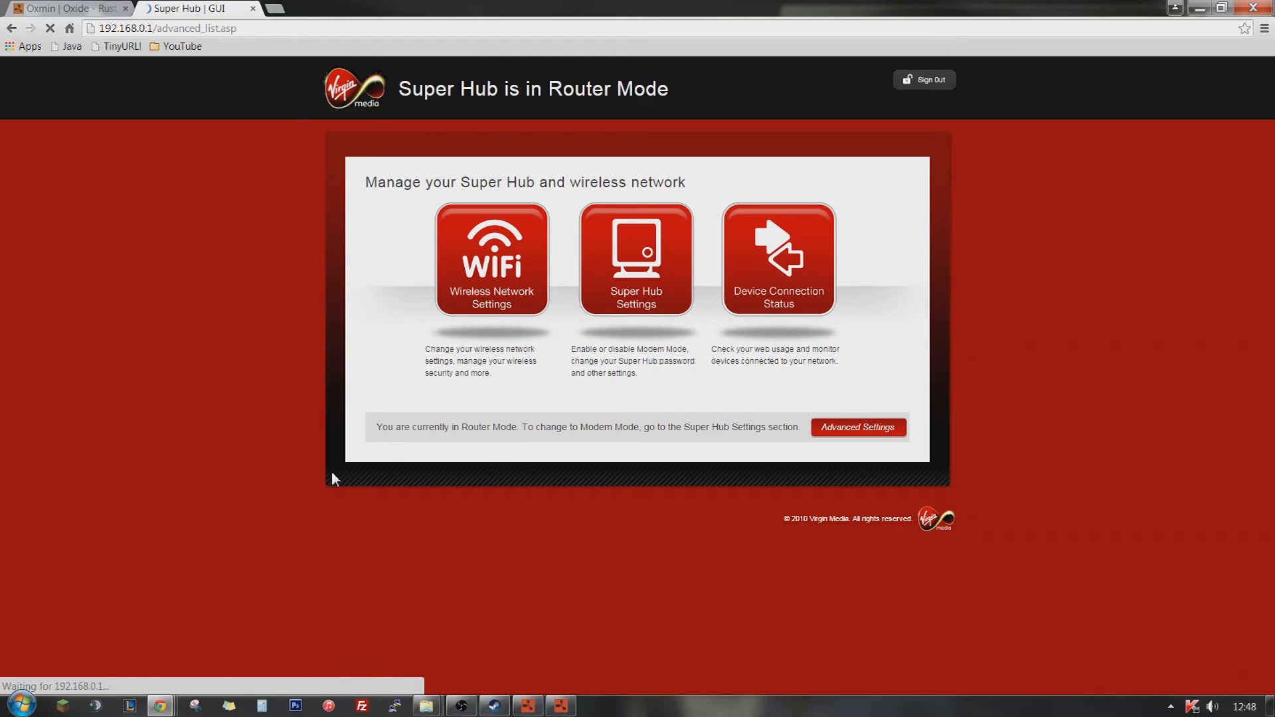
mouse_move(256, 503)
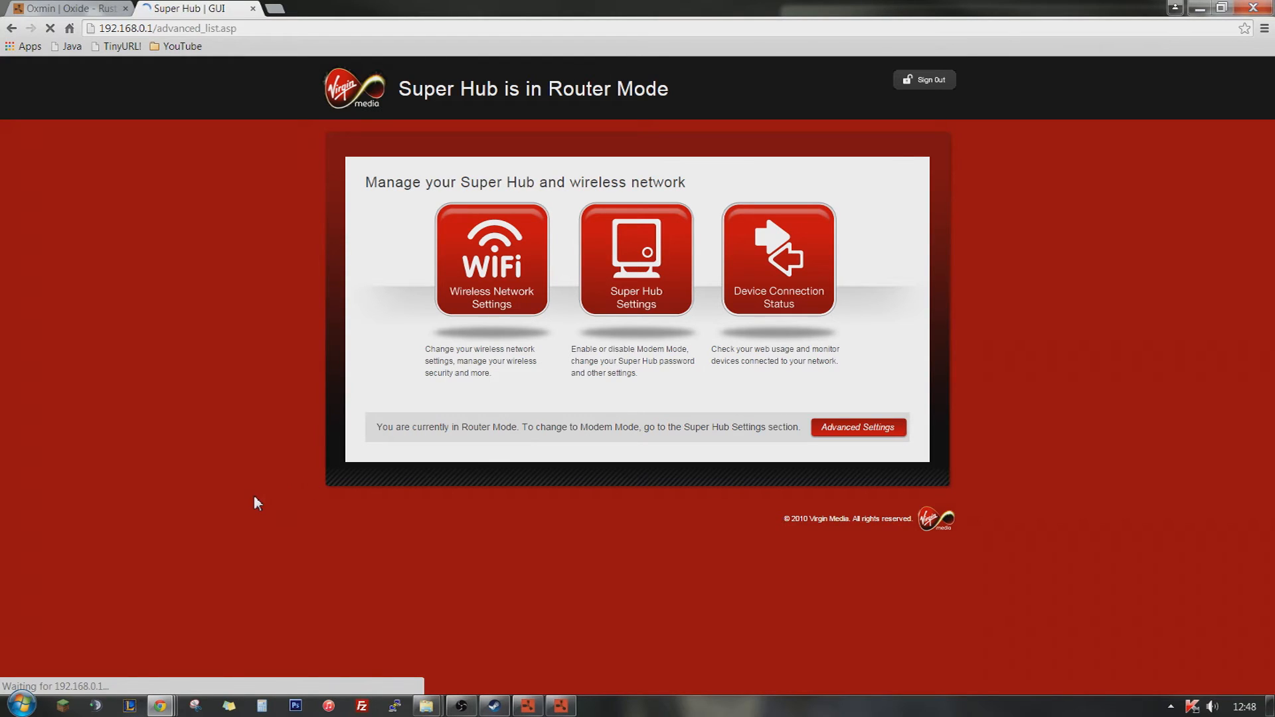
mouse_move(495, 521)
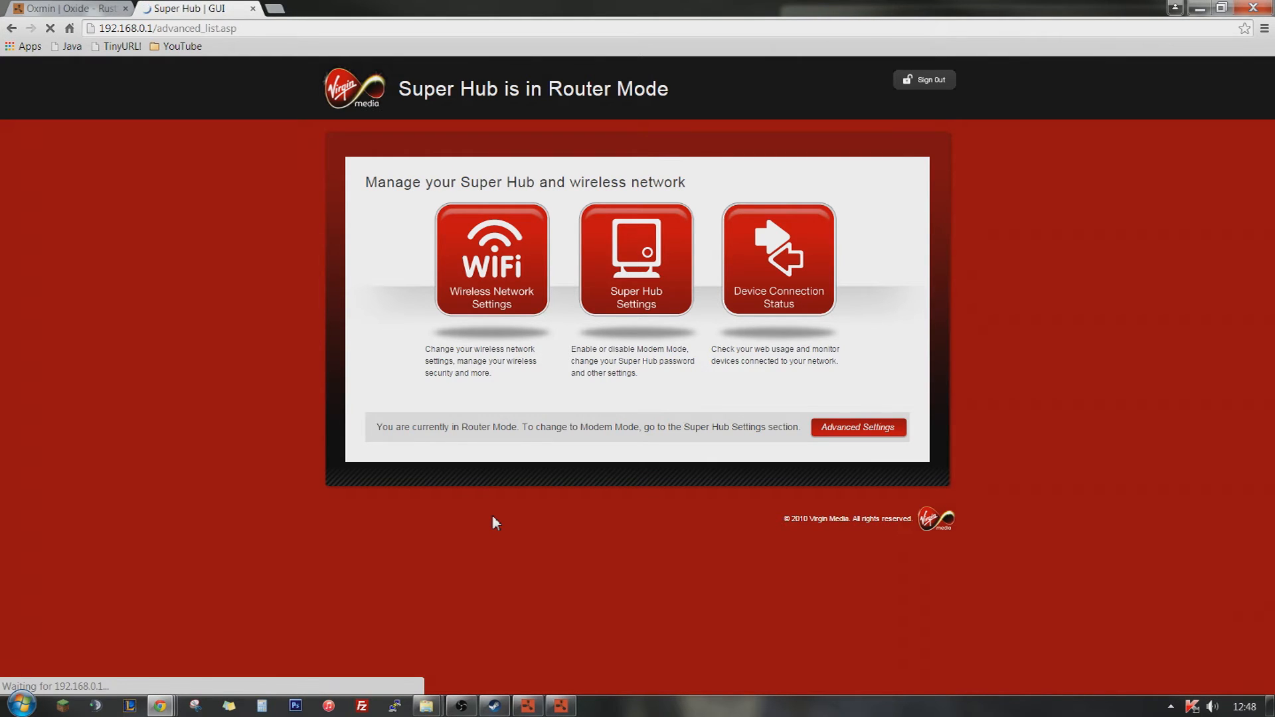
click(859, 427)
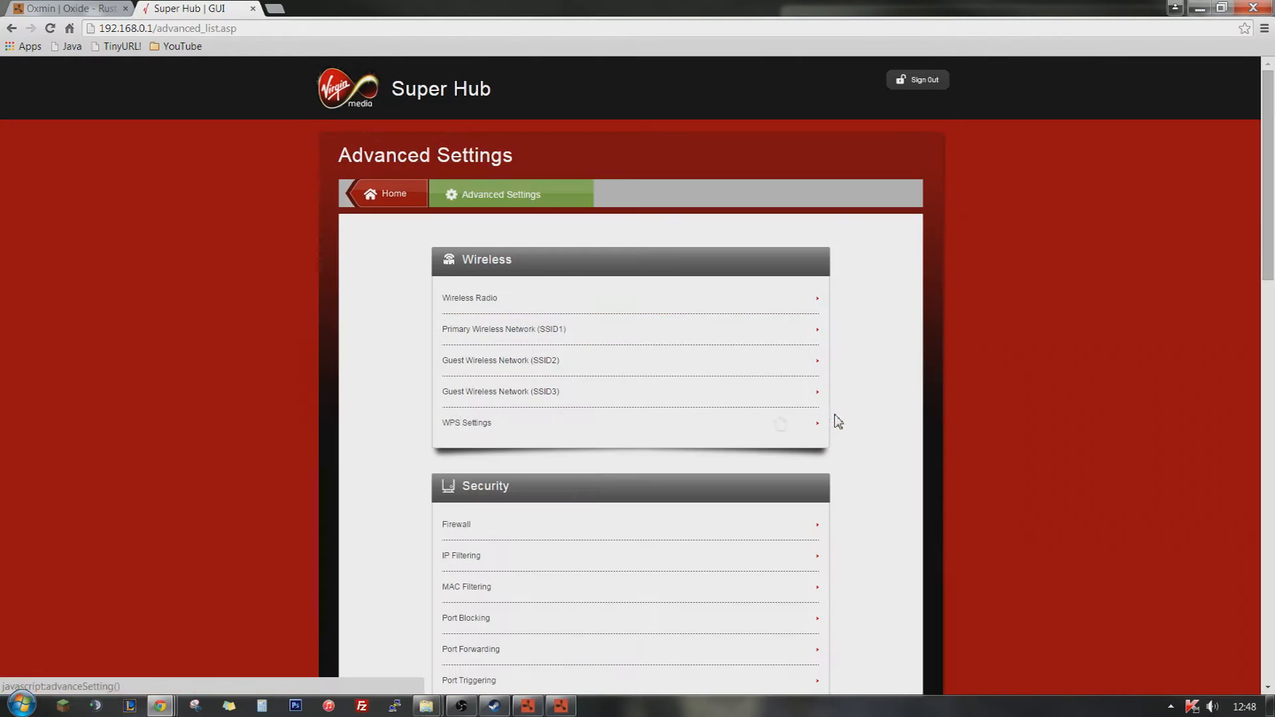
scroll(down, 3)
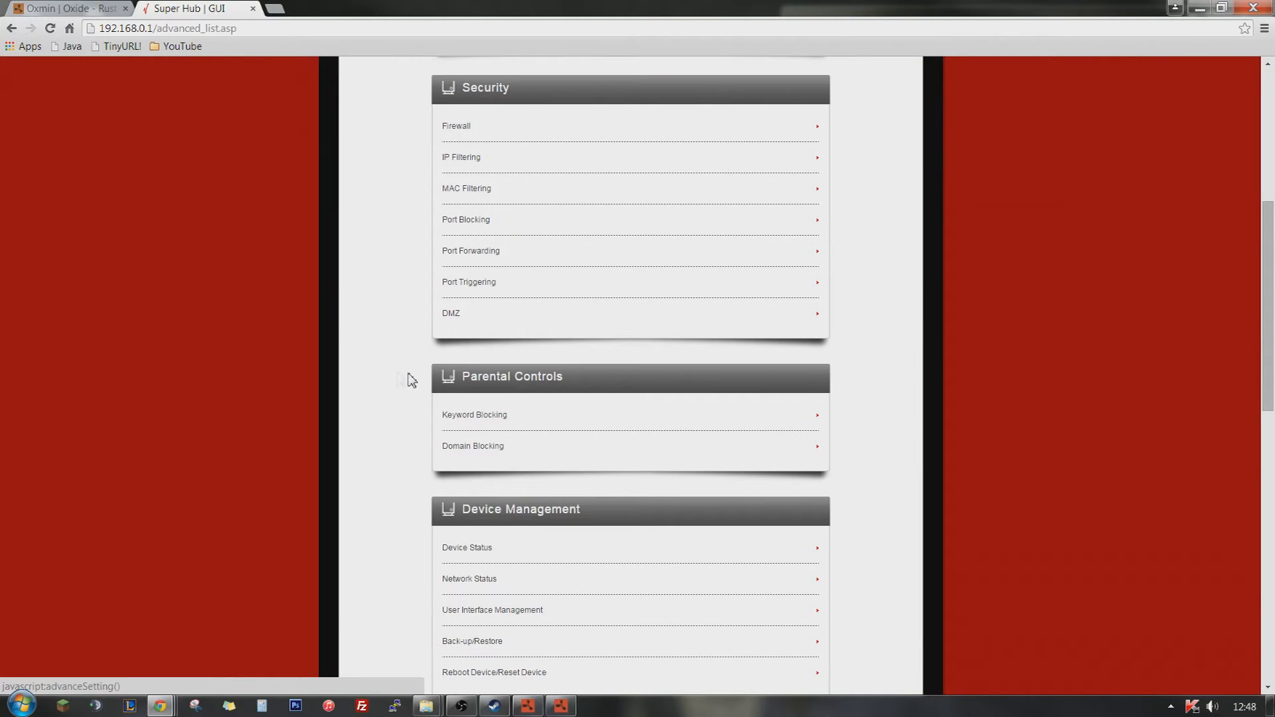
scroll(up, 3)
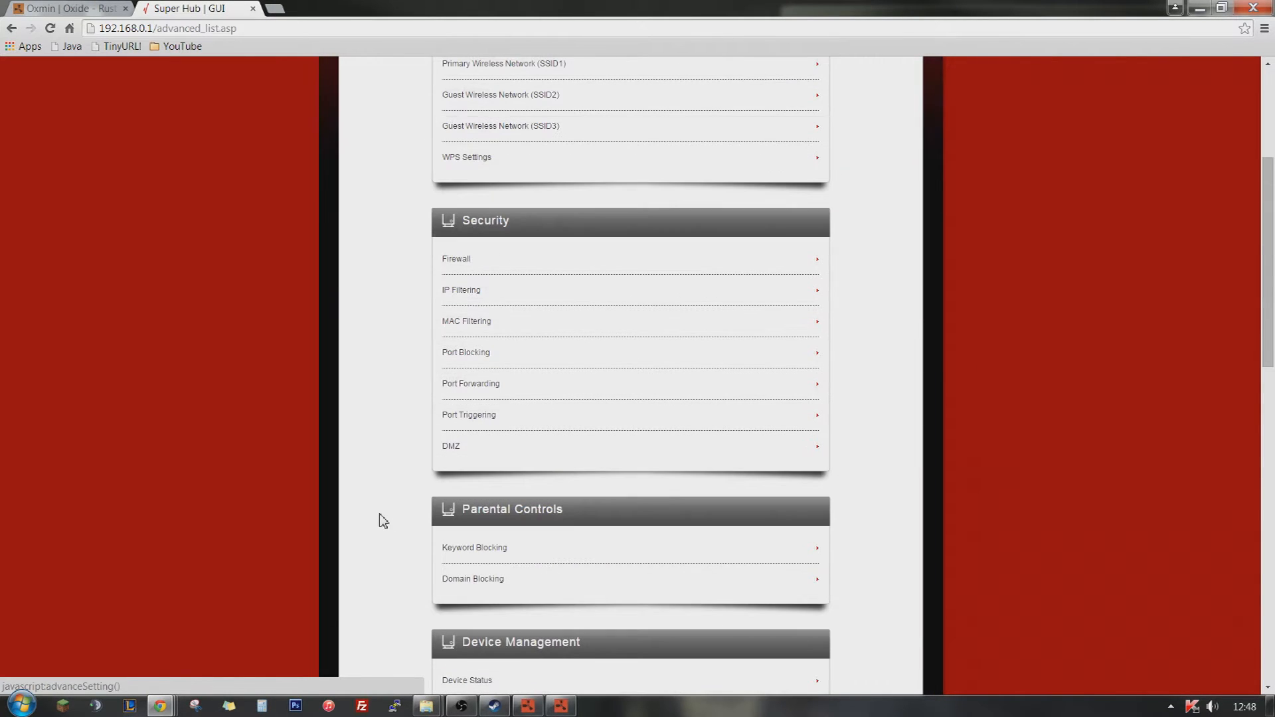
click(471, 383)
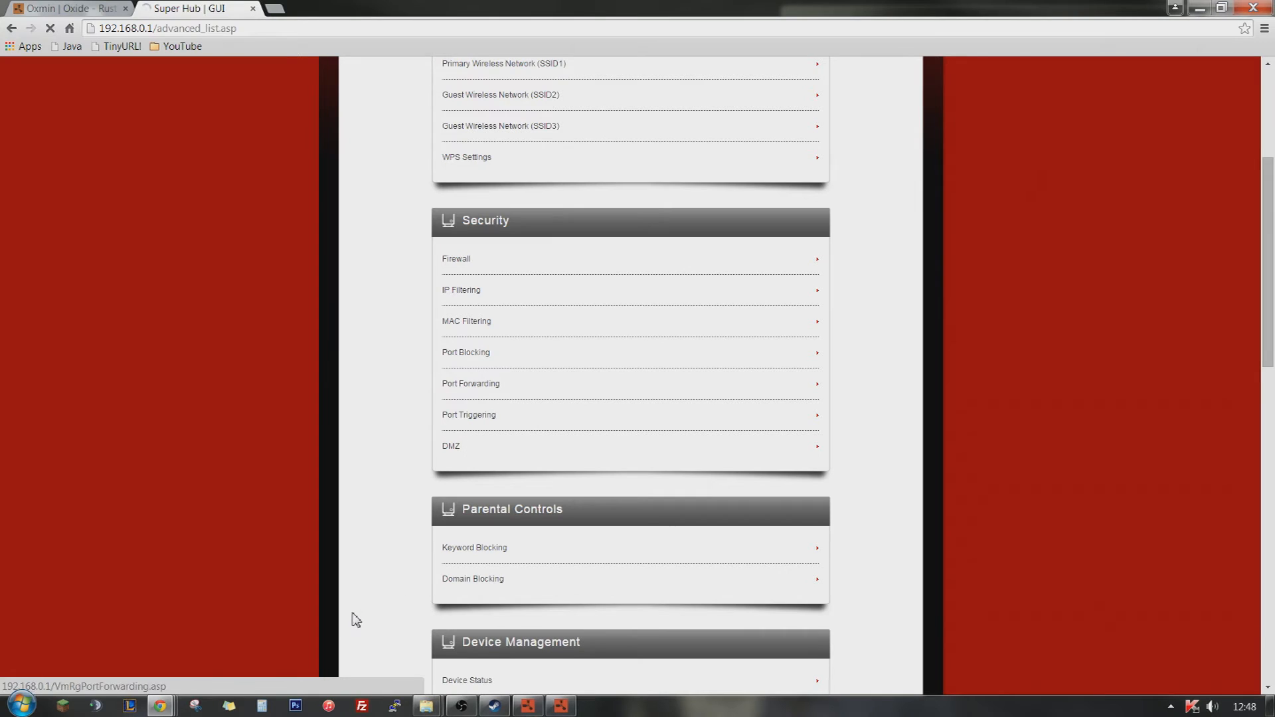
click(471, 383)
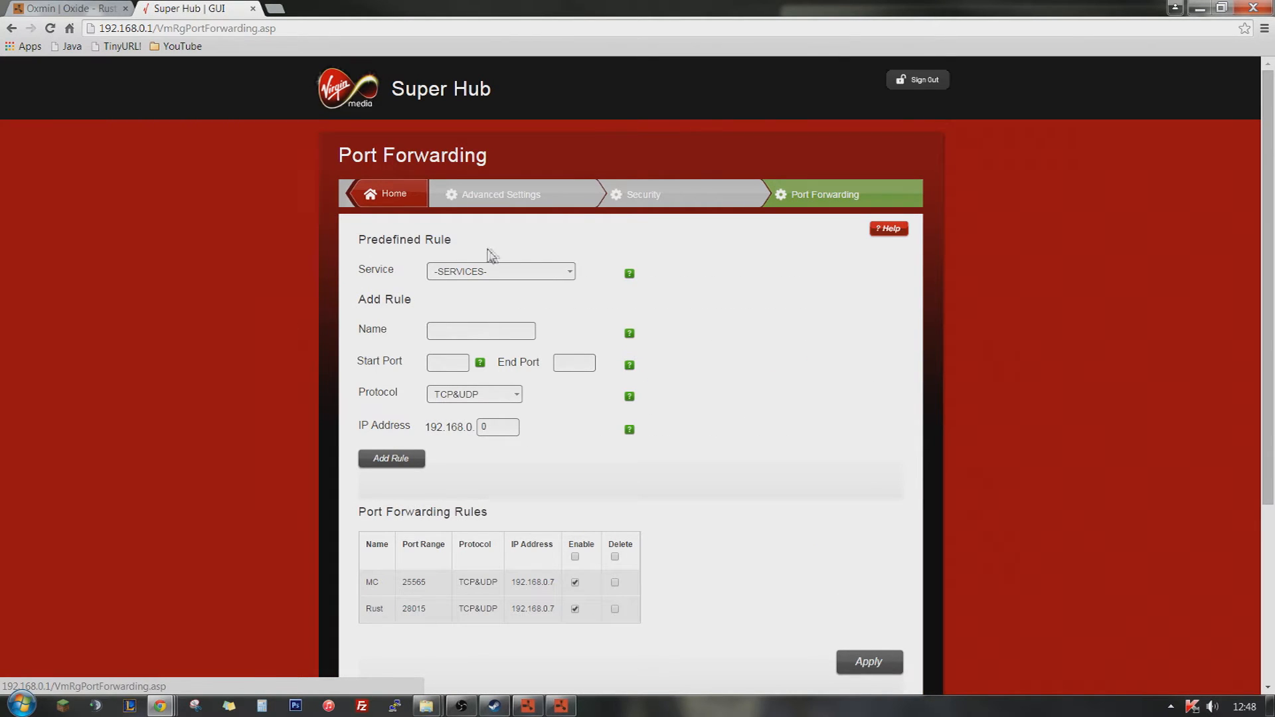
- Name the new rule 'Rust Server Tut' and set its start port to 28015
click(481, 331)
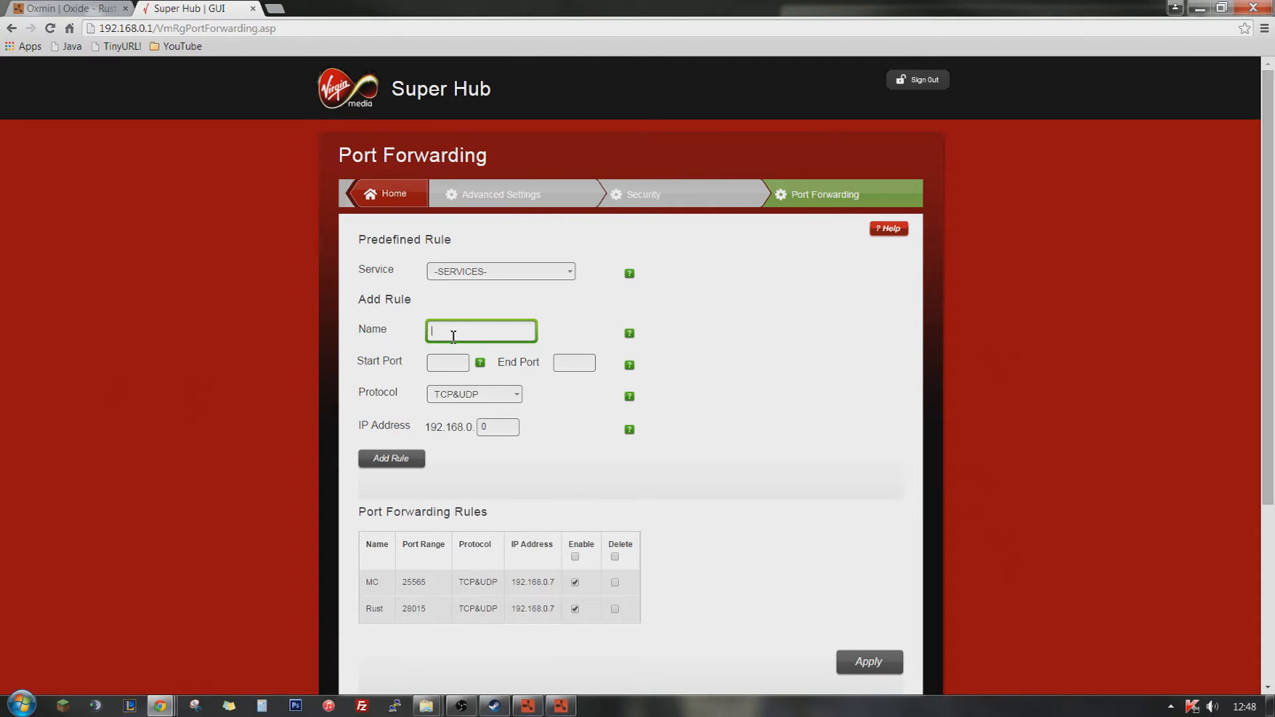
text(Rust Ser)
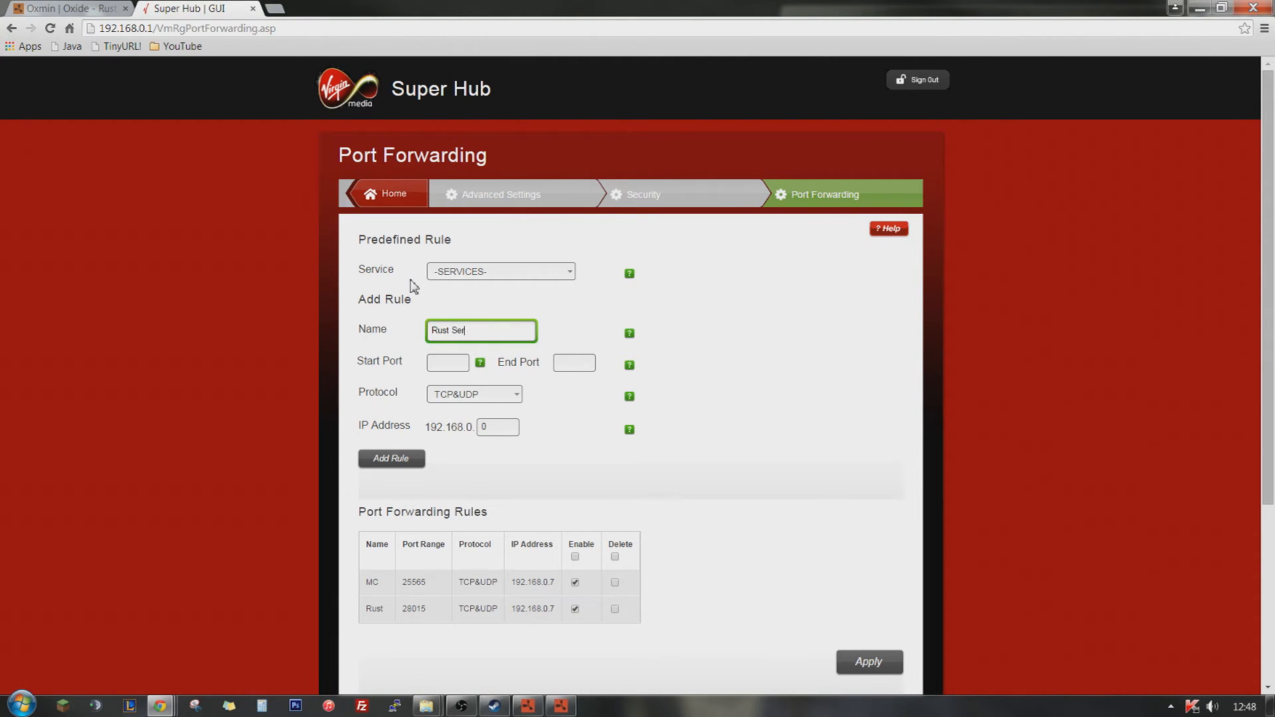
click(447, 363)
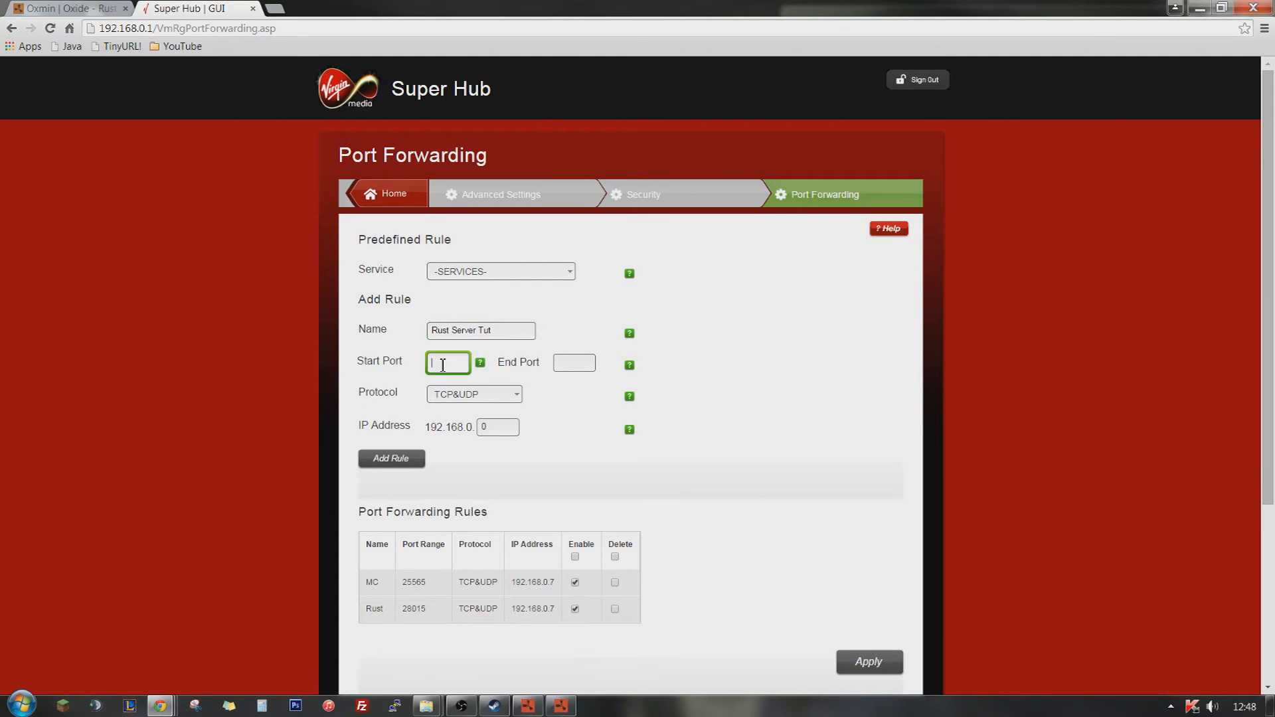
text(2801)
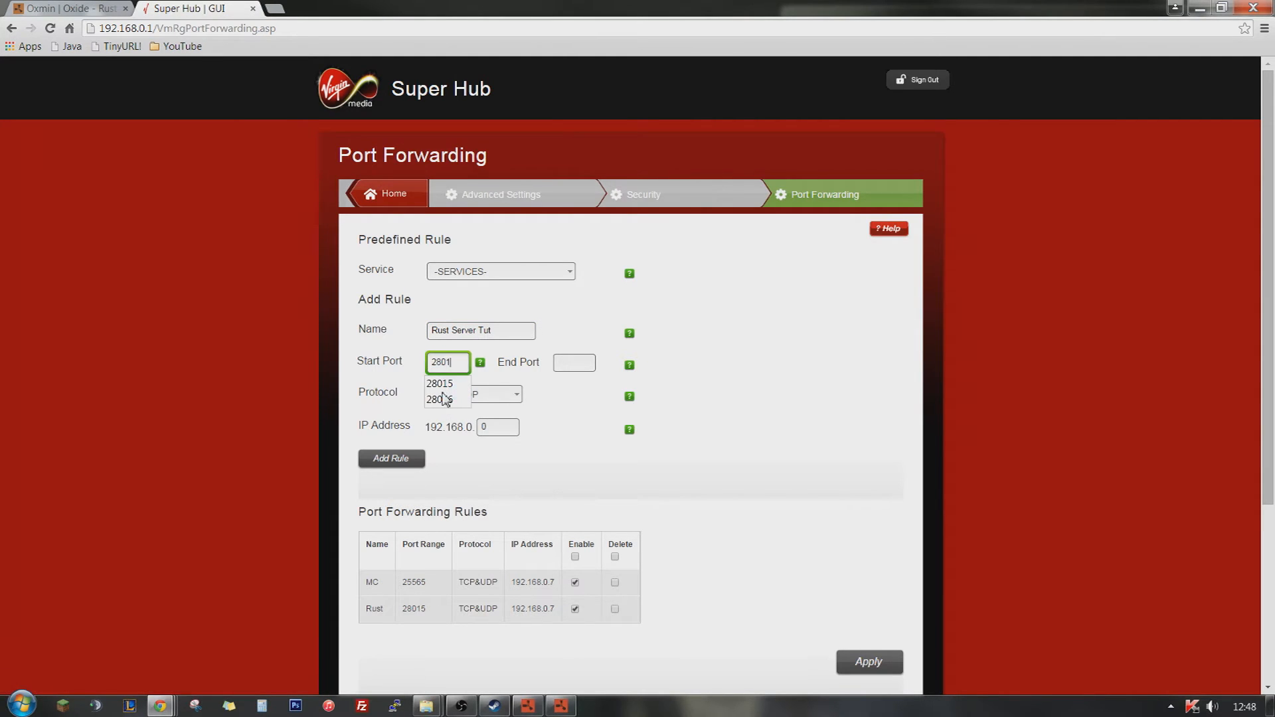
click(439, 384)
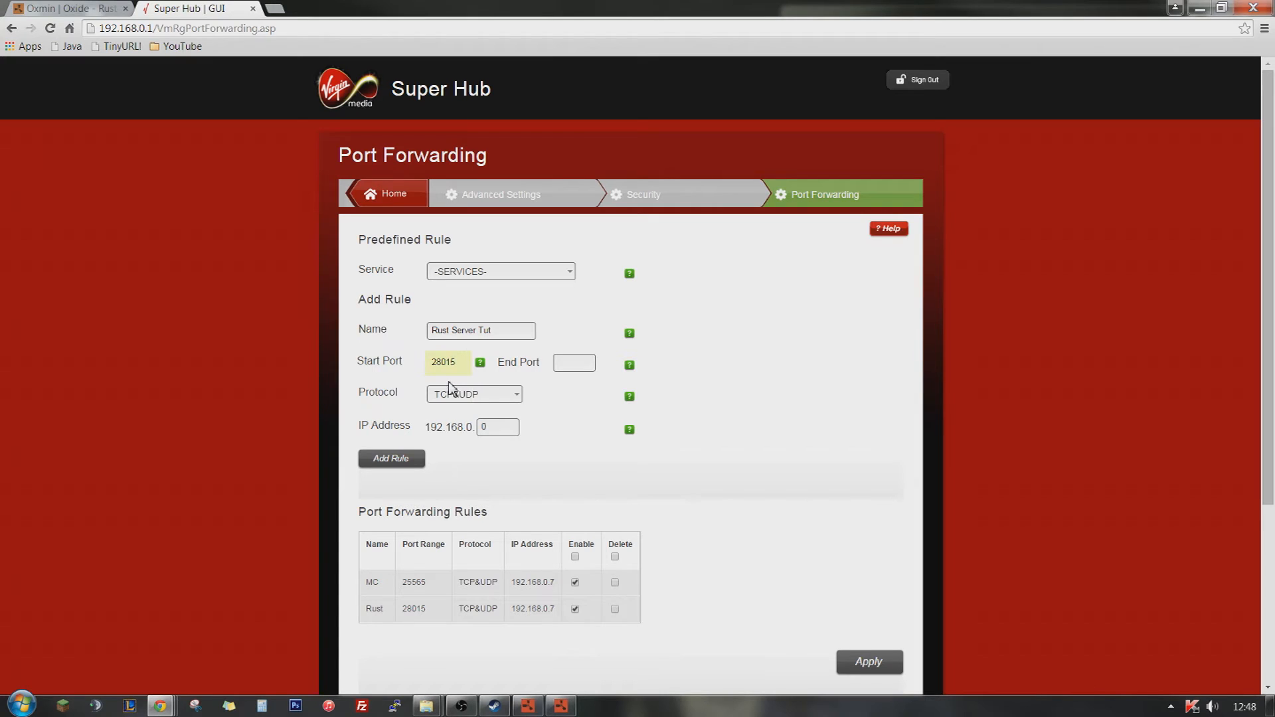
- Set the end port to 28015 and the IP address ending to 7
click(574, 362)
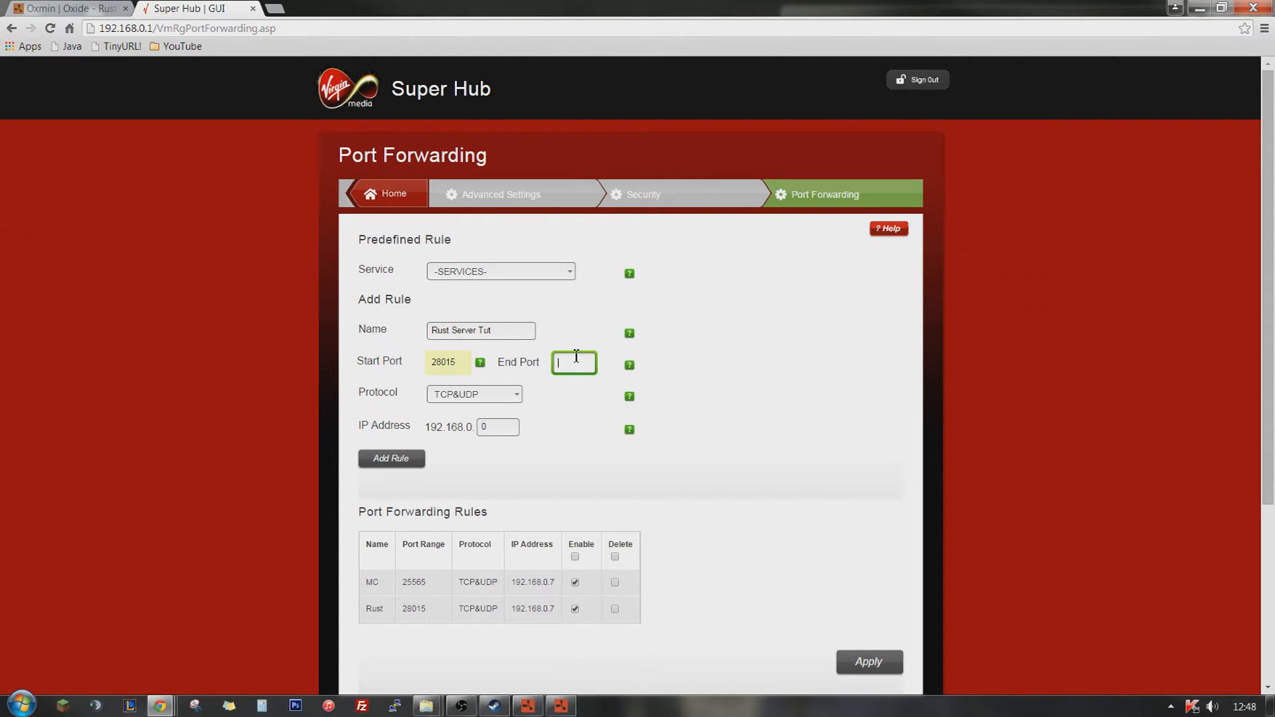
text(280)
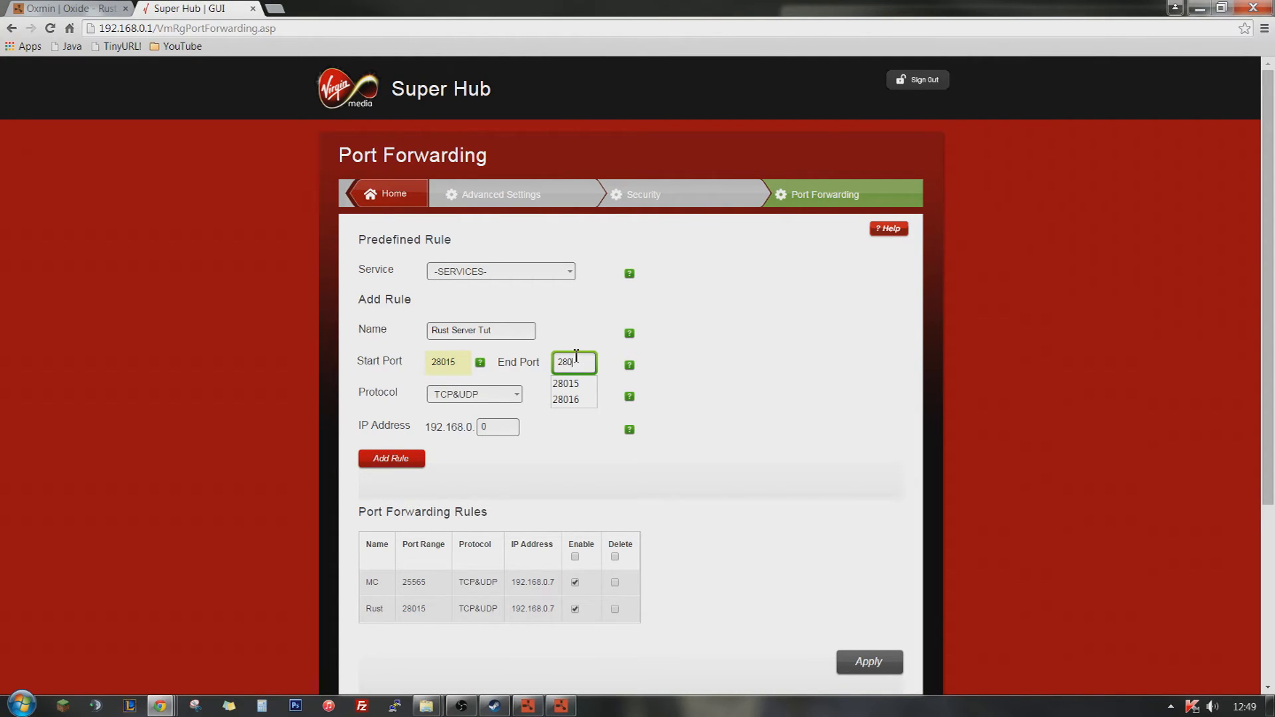
click(565, 383)
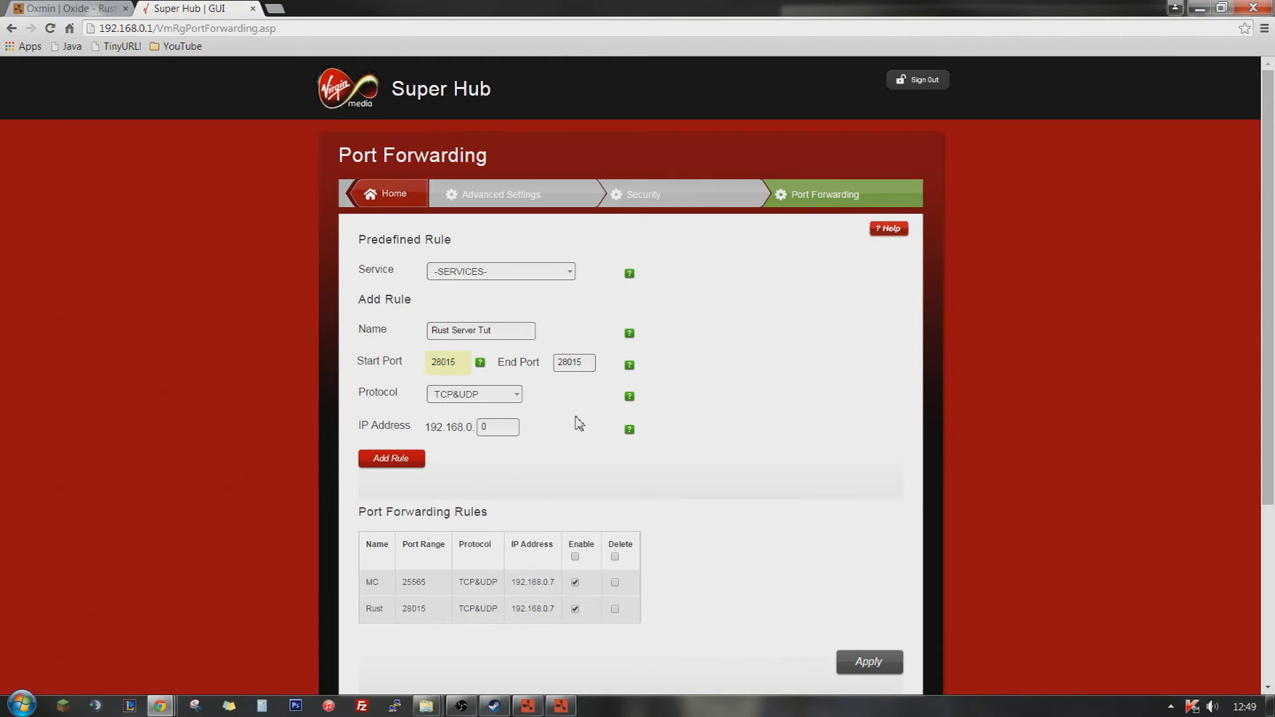
mouse_move(571, 405)
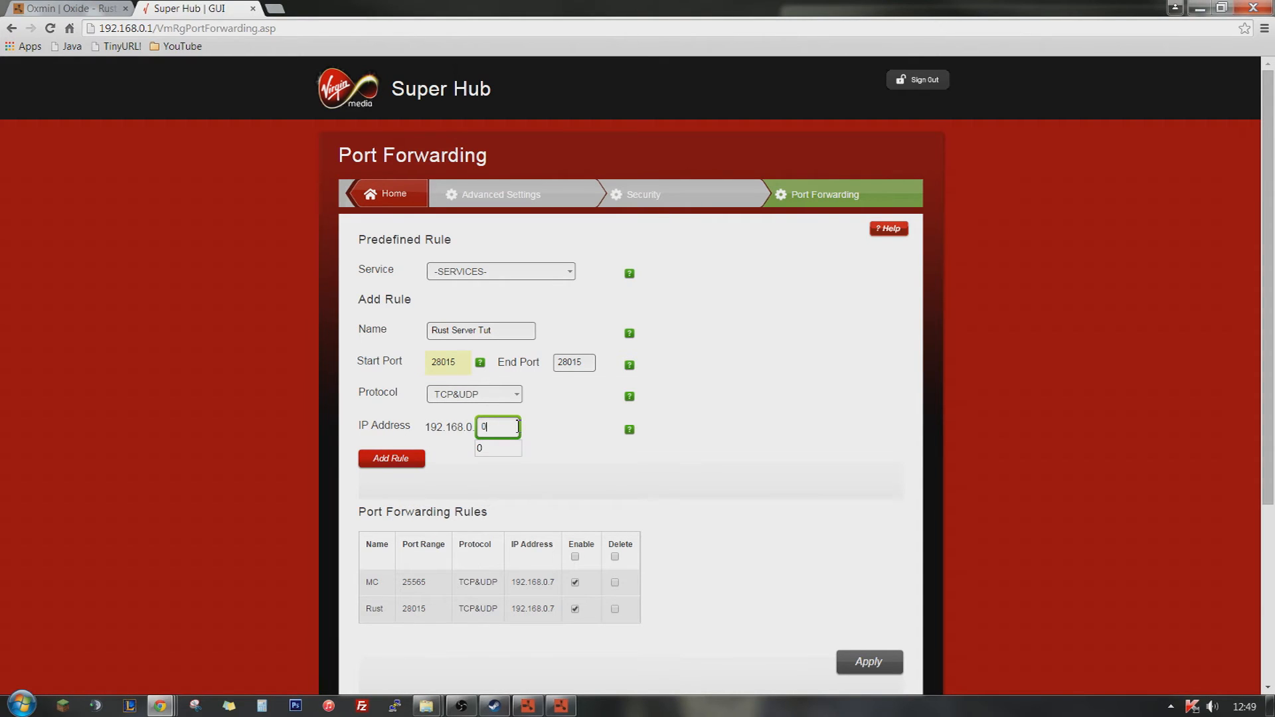
text(7)
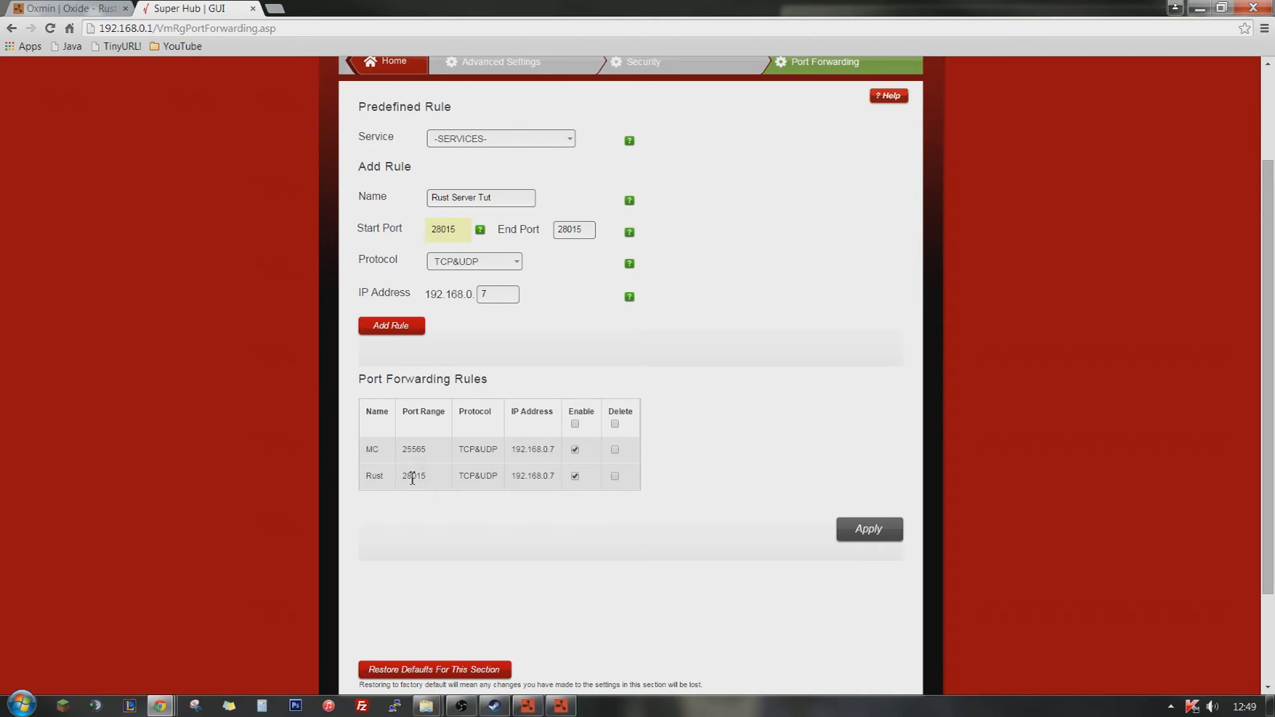
mouse_move(473, 478)
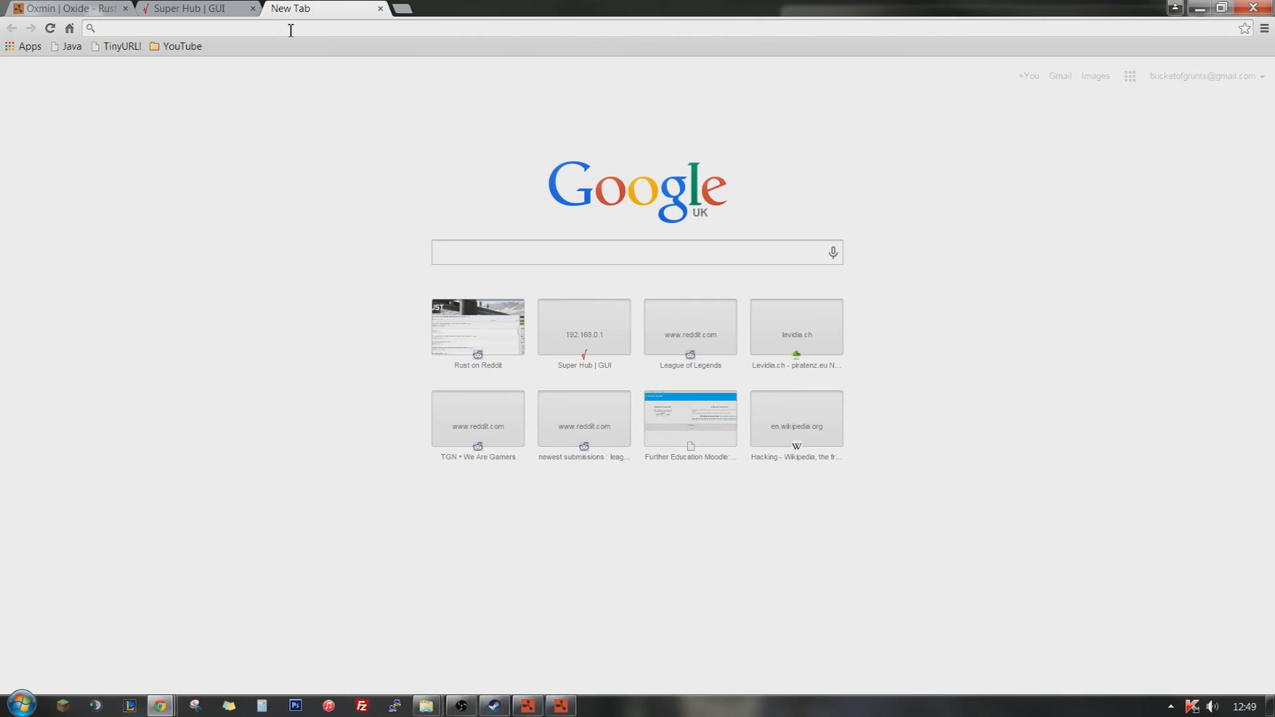
- Search Google for 'whats my ip' to read the public IP address
text(whats my ip)
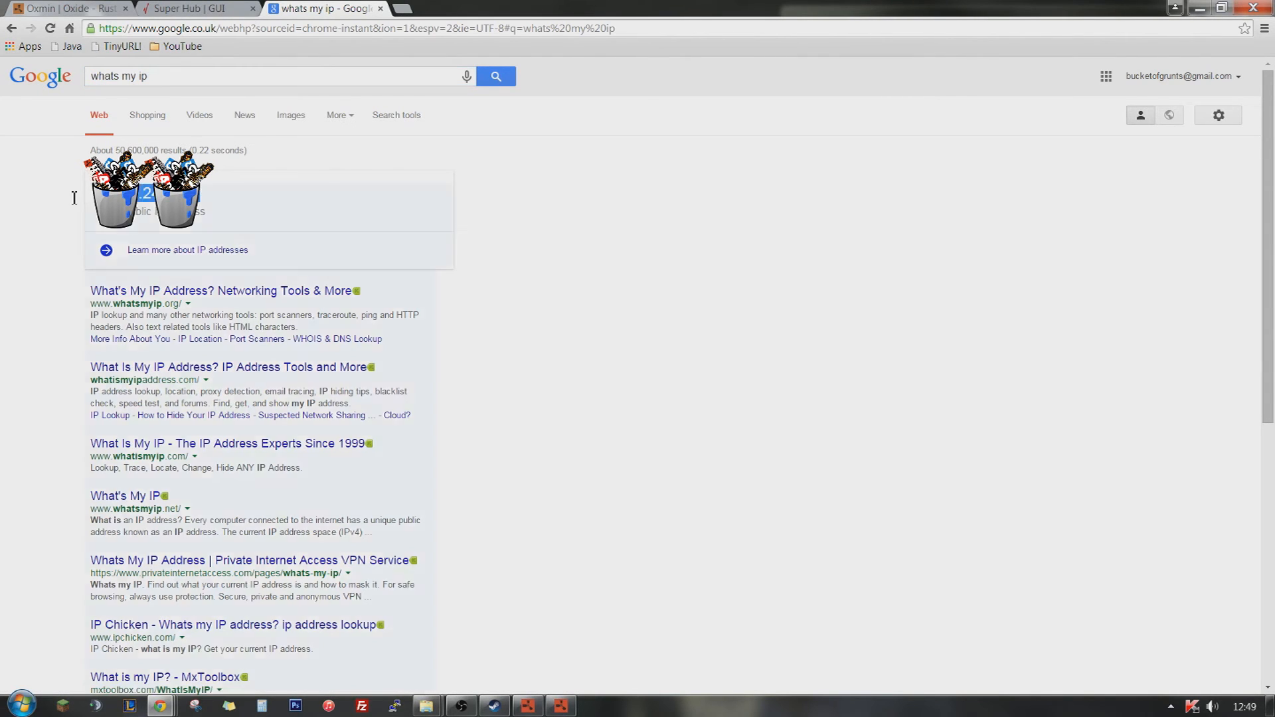
click(527, 705)
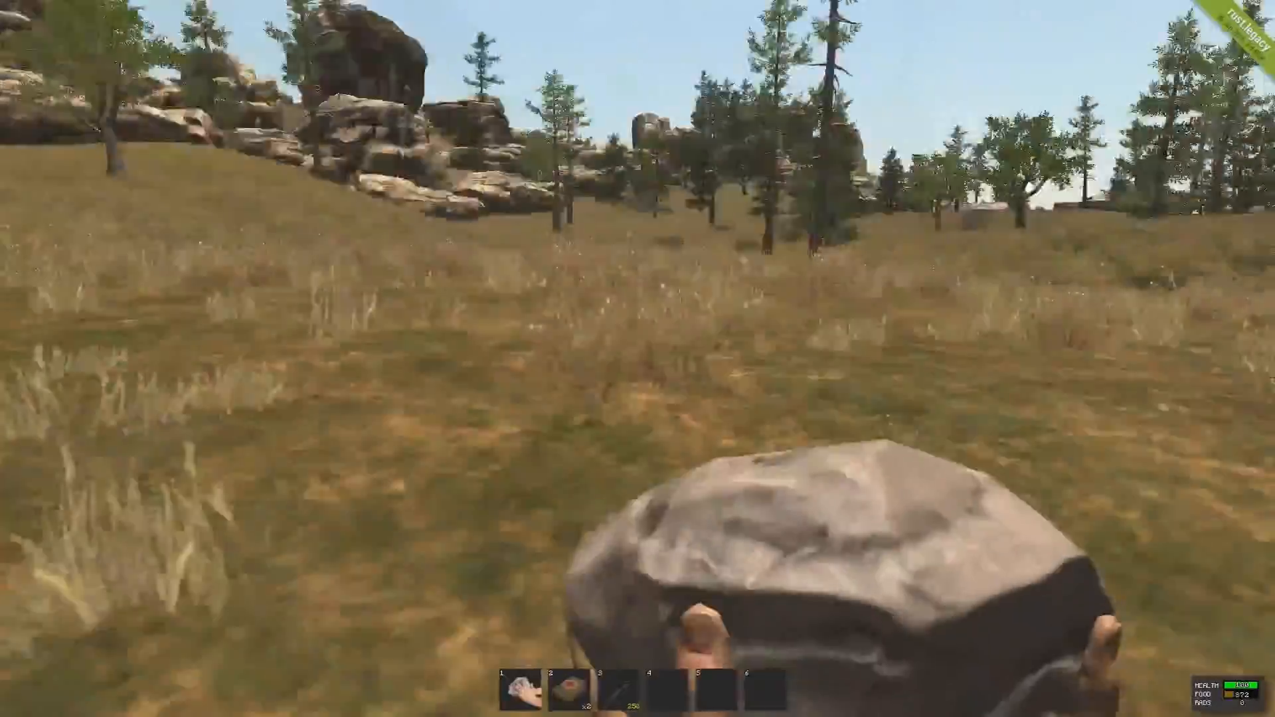
mouse_move(638, 358)
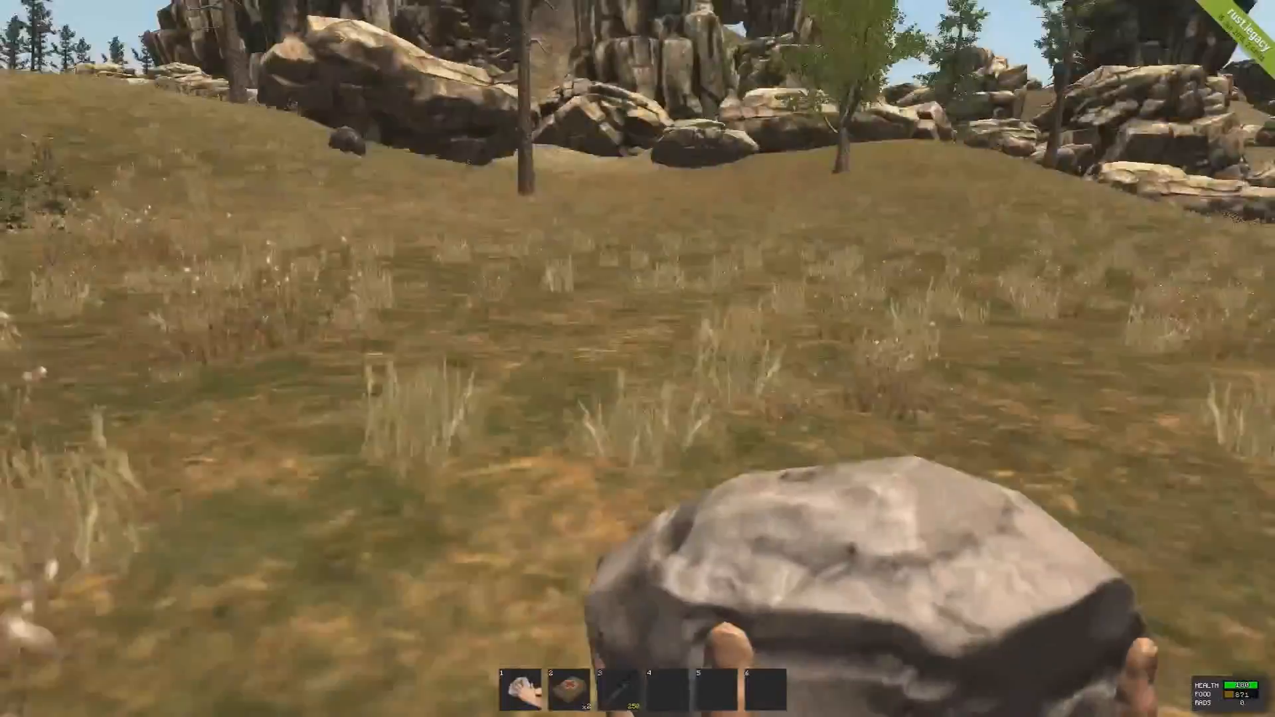